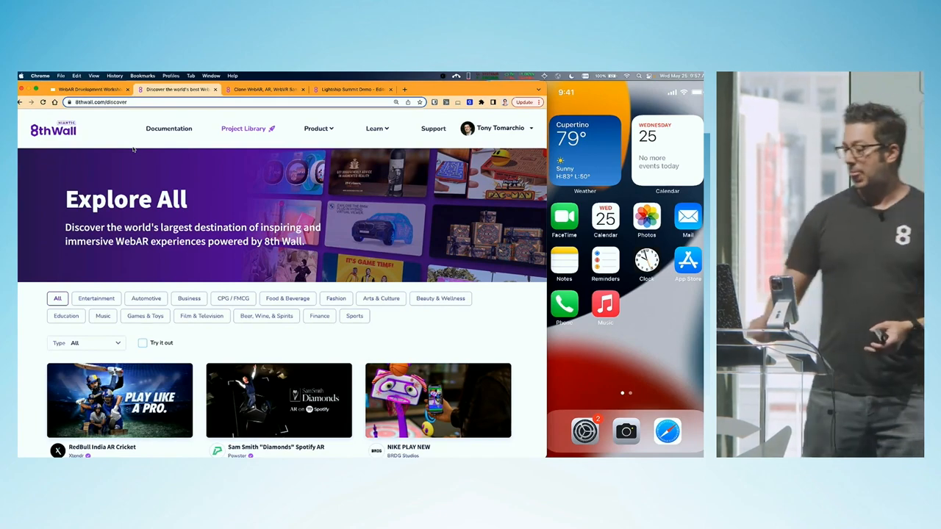
# Step: Browse the Explore All gallery and open the Sam Smith "Diamonds" Spotify AR project
pyautogui.scroll(-3)
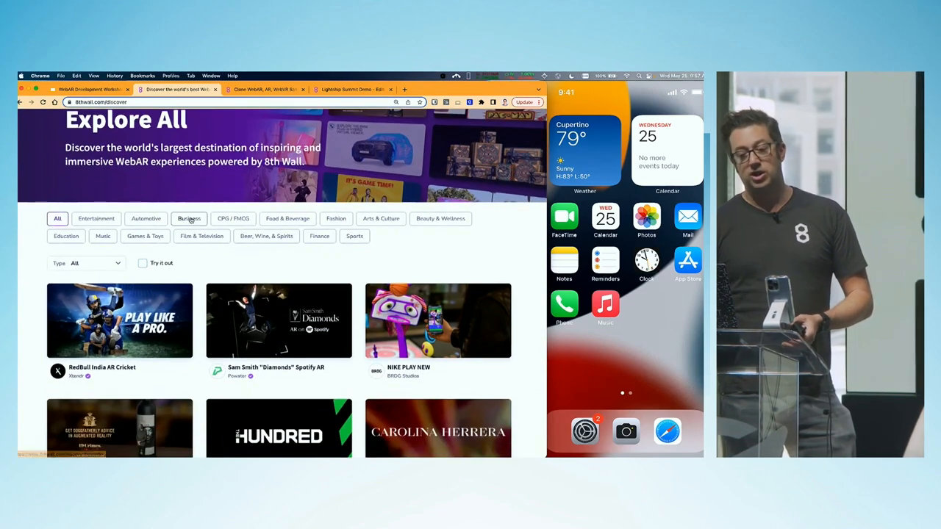
pyautogui.scroll(-3)
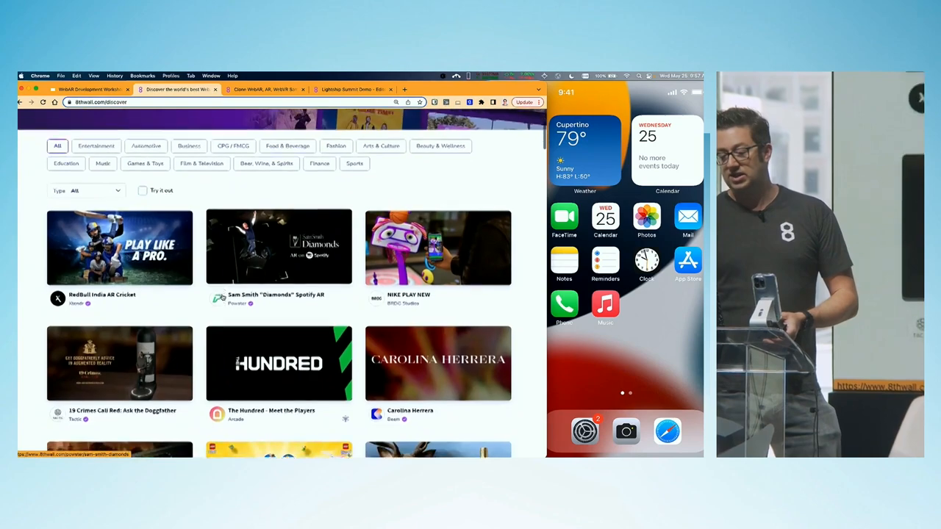
pyautogui.scroll(-3)
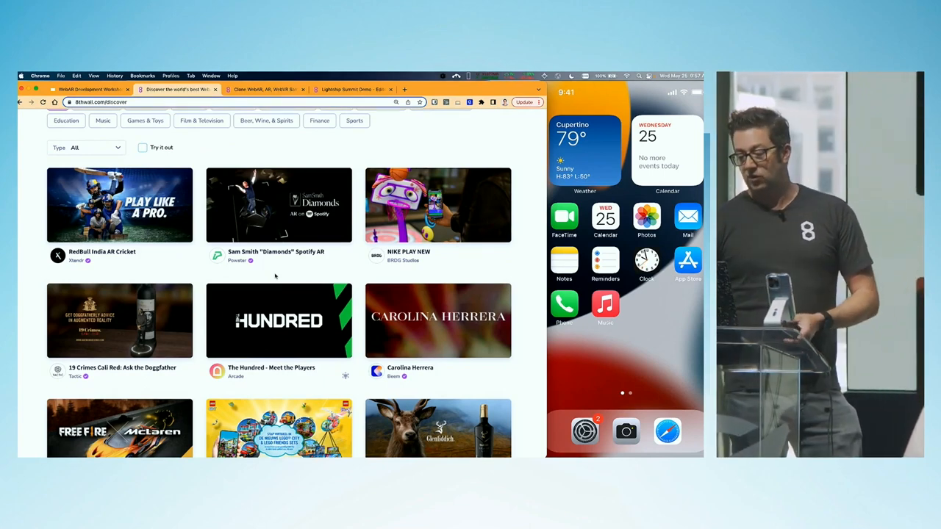
pyautogui.click(280, 206)
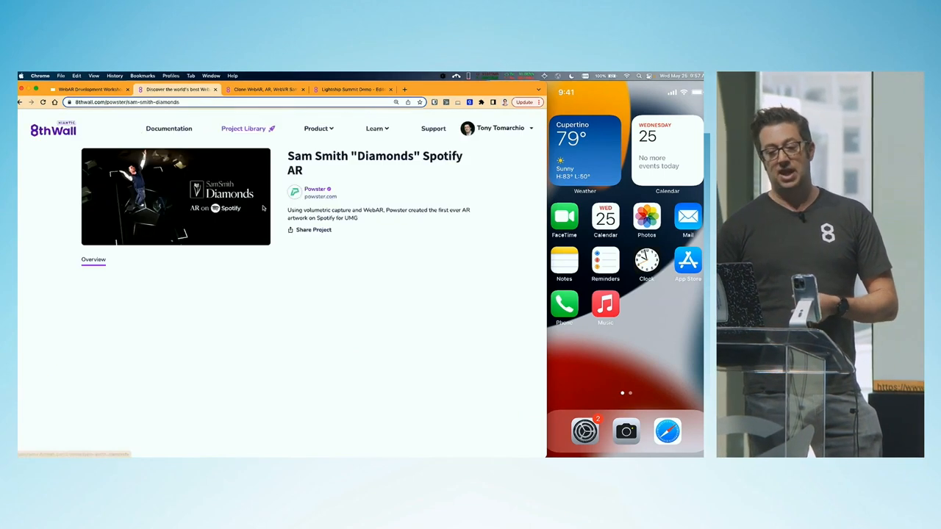
# Step: Look through the Diamonds project page details and return toward the top
pyautogui.scroll(-3)
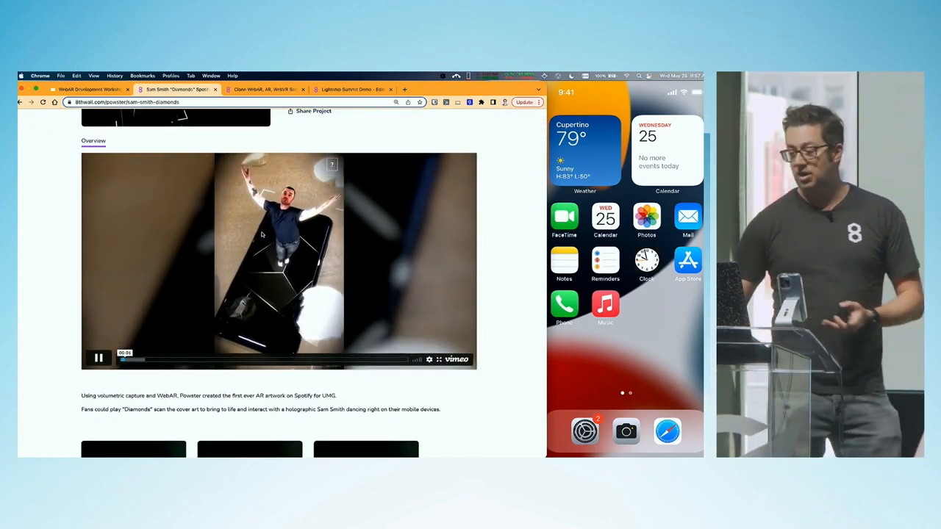
pyautogui.scroll(-3)
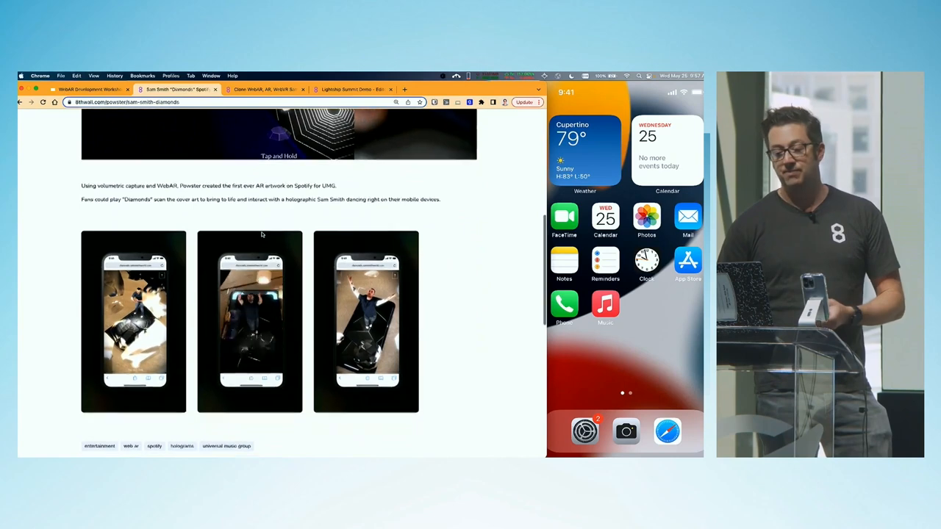
pyautogui.scroll(3)
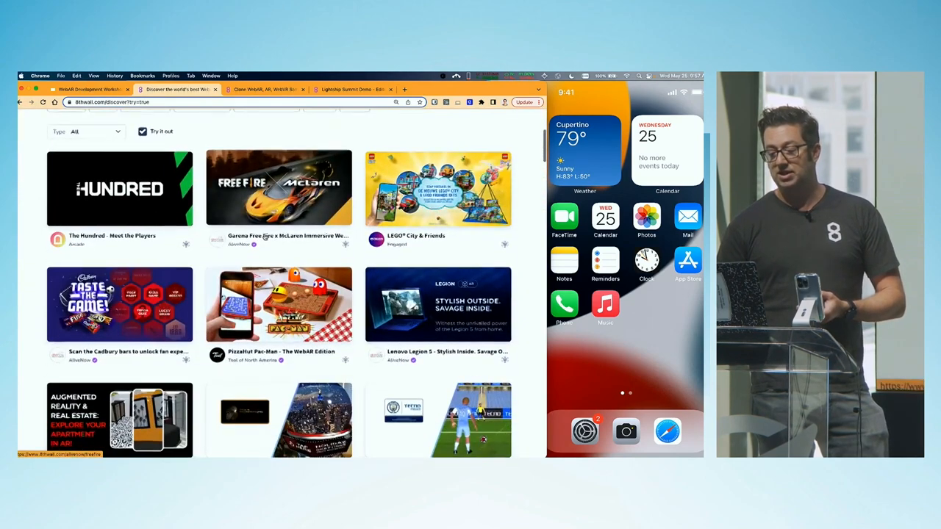
# Step: View the Free Fire x McLaren project and its overview video, then go to the Project Library
pyautogui.click(280, 188)
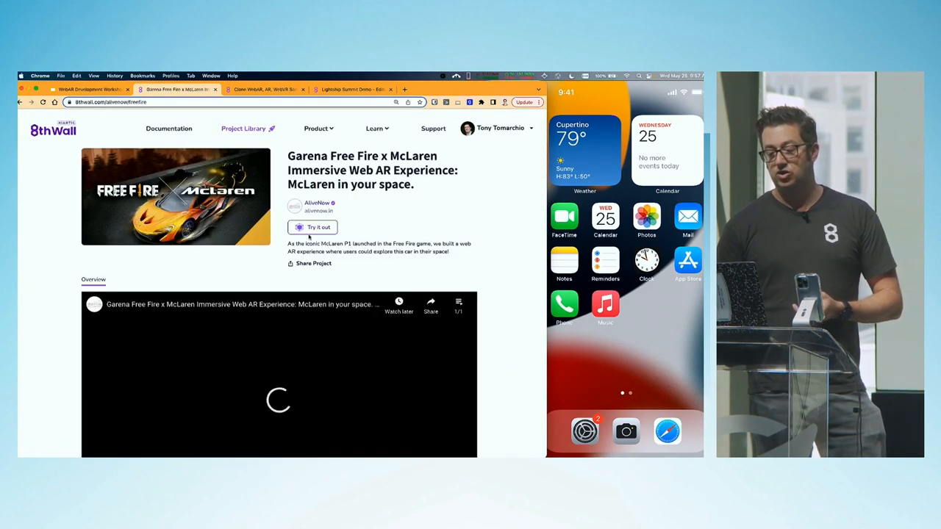
pyautogui.click(311, 227)
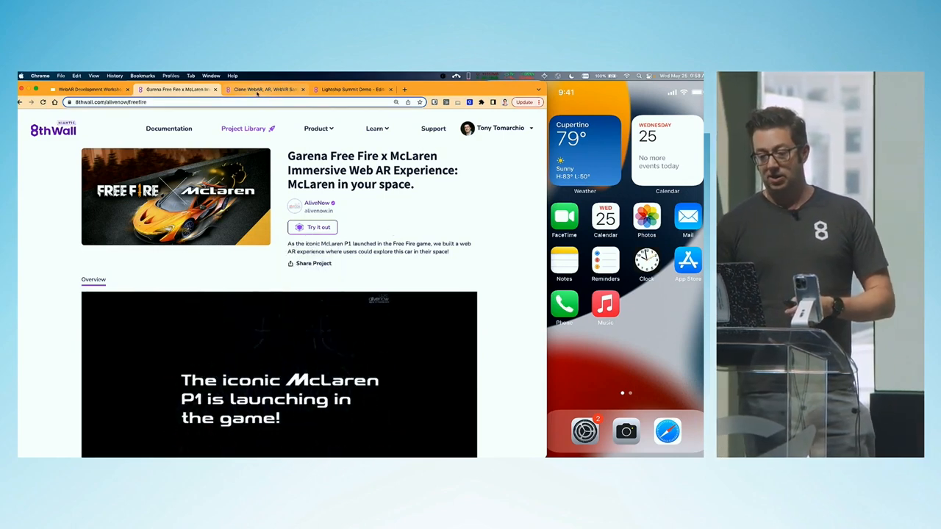
pyautogui.click(244, 129)
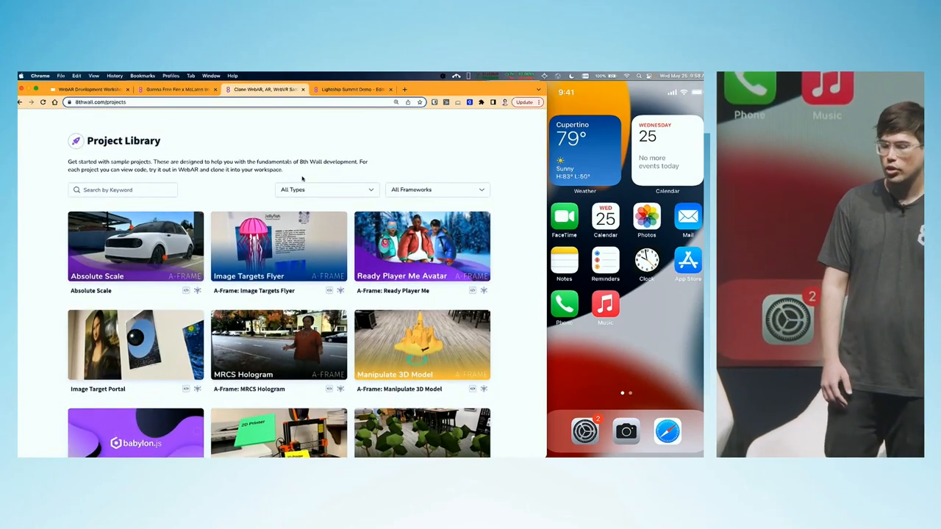
pyautogui.scroll(-3)
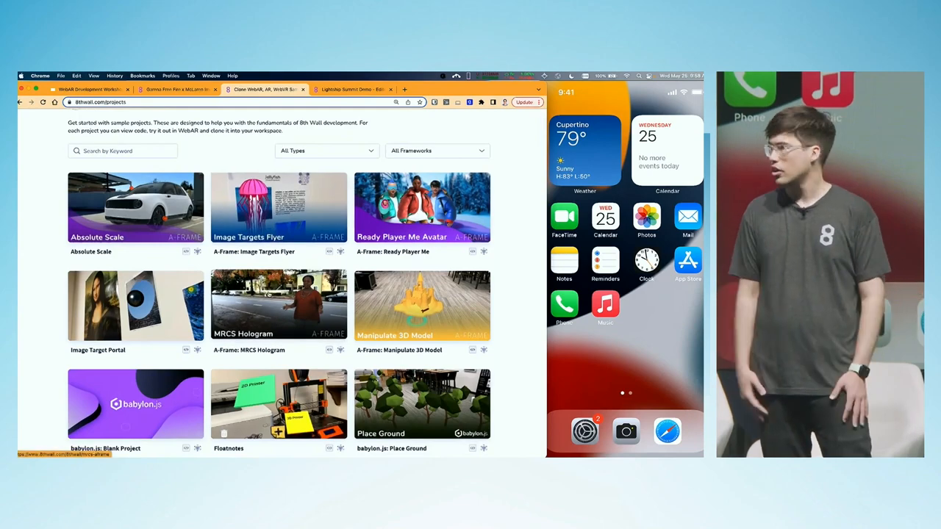
pyautogui.click(280, 304)
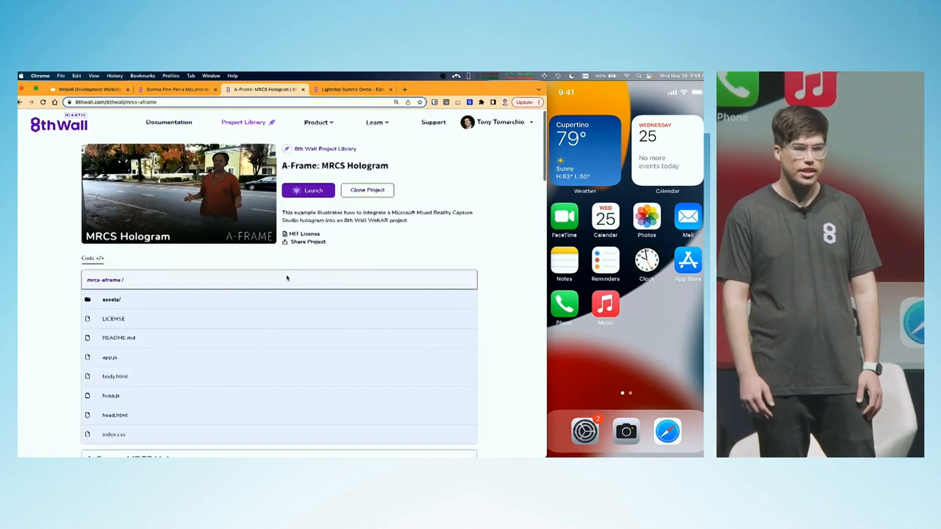
pyautogui.scroll(-3)
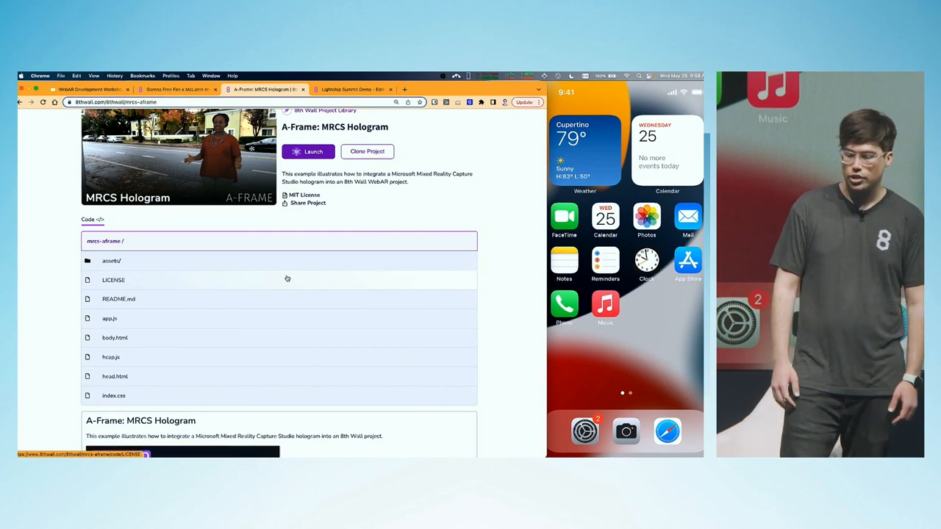
pyautogui.scroll(-3)
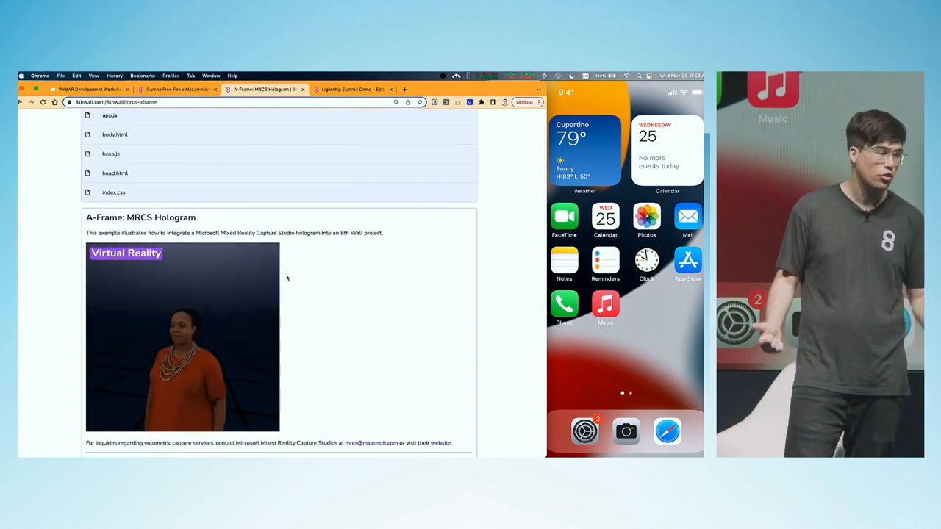
pyautogui.click(111, 154)
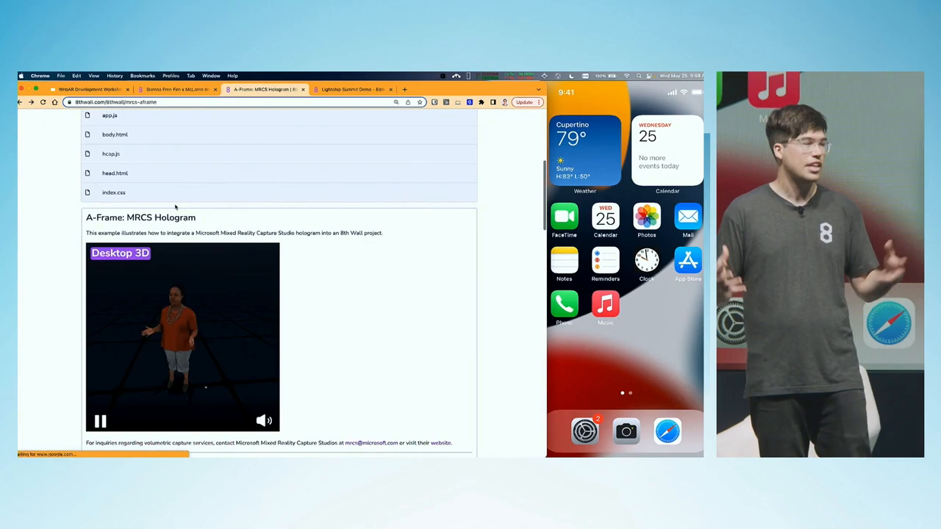
pyautogui.scroll(-3)
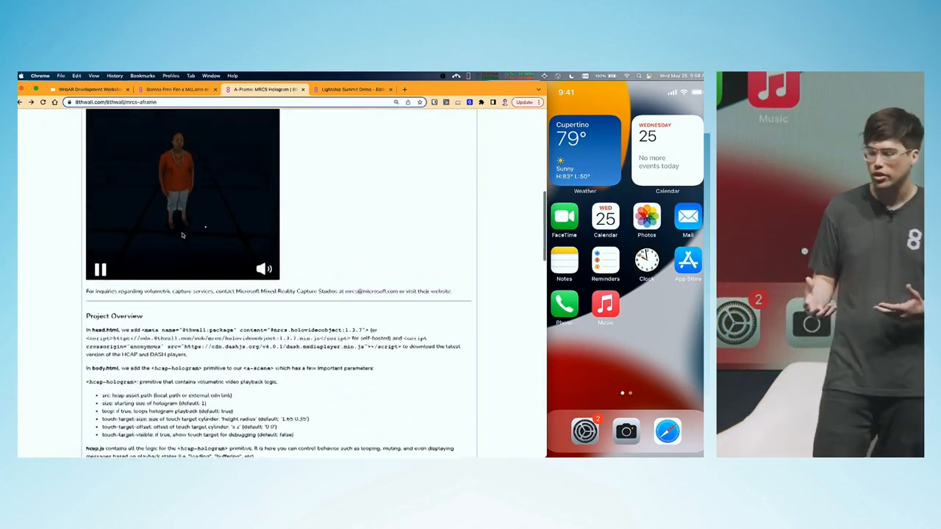
pyautogui.scroll(-3)
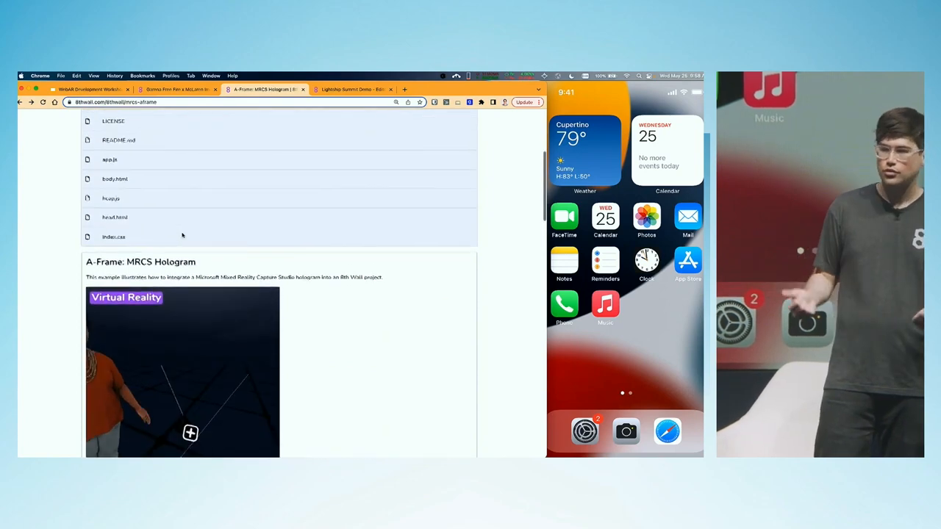
pyautogui.scroll(3)
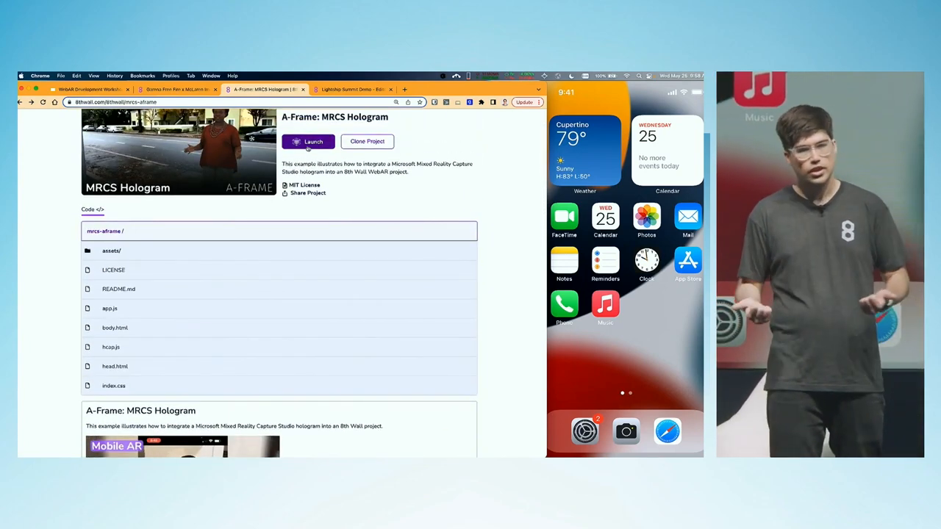
pyautogui.click(309, 141)
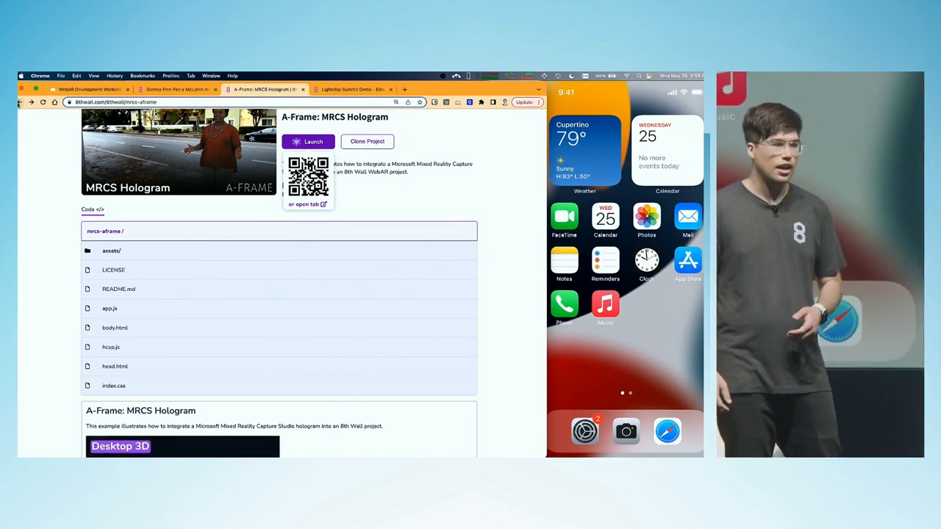
pyautogui.scroll(3)
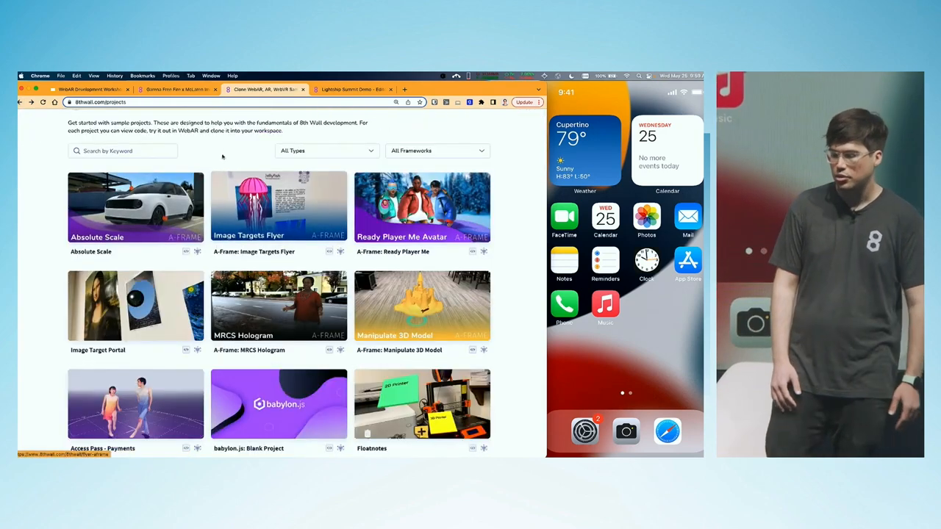
# Step: Search the sample projects for 'tap' and open the Tap to Place Ground project
pyautogui.write('i')
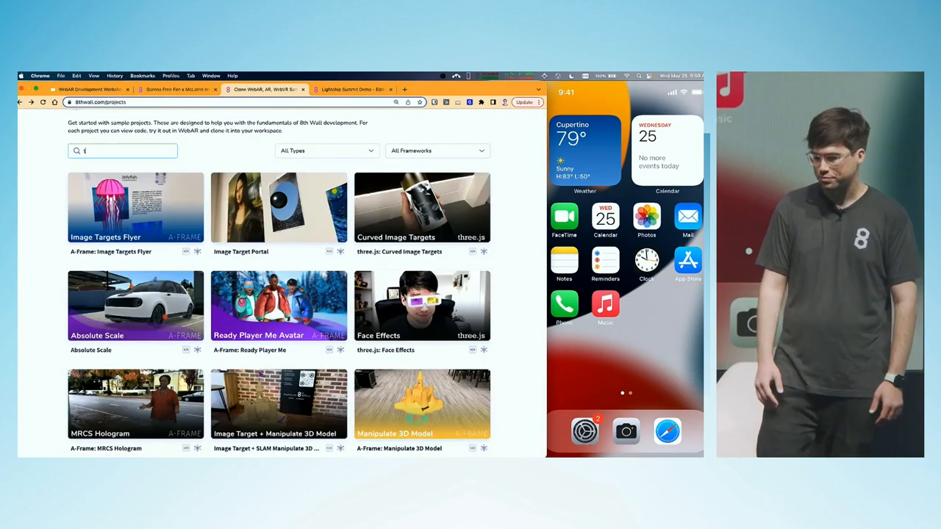
pyautogui.write('ap')
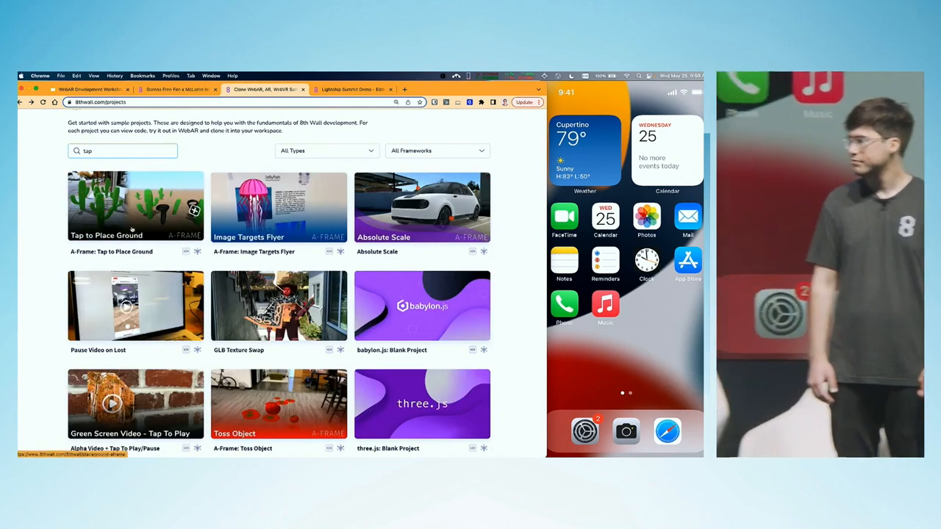
pyautogui.click(135, 206)
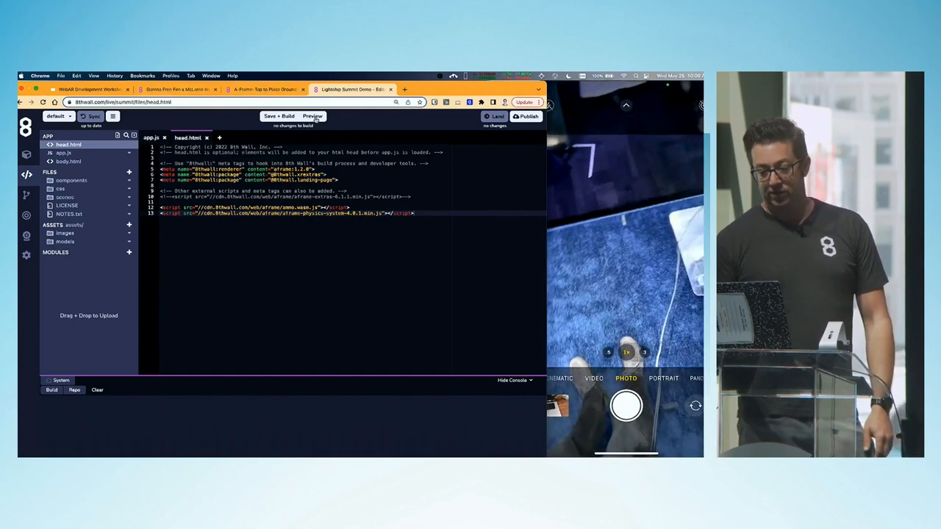
# Step: Run the cactus scene preview on the phone and view the robot.glb model
pyautogui.click(312, 116)
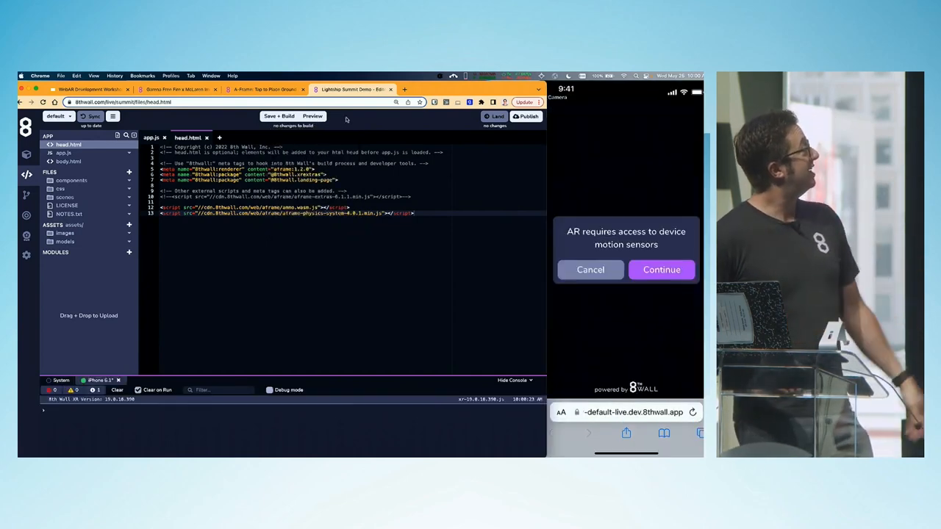
pyautogui.click(661, 269)
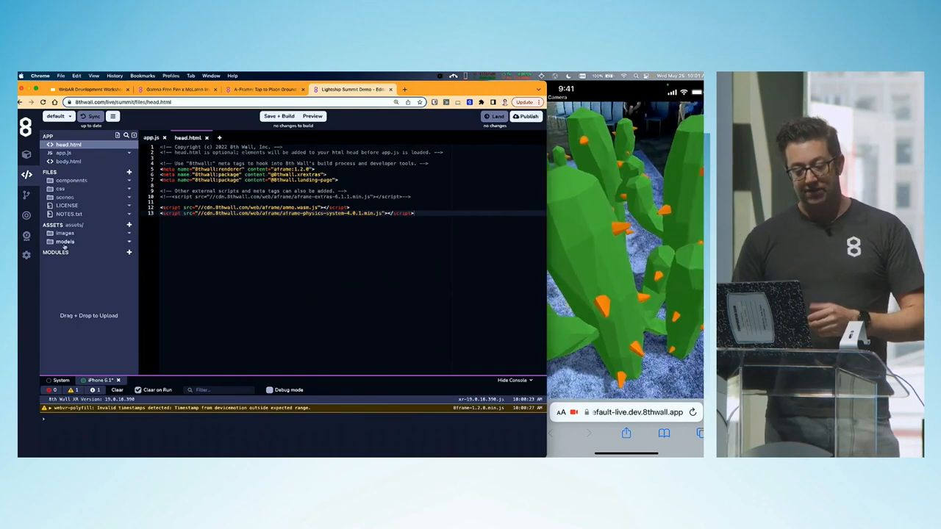
pyautogui.click(64, 241)
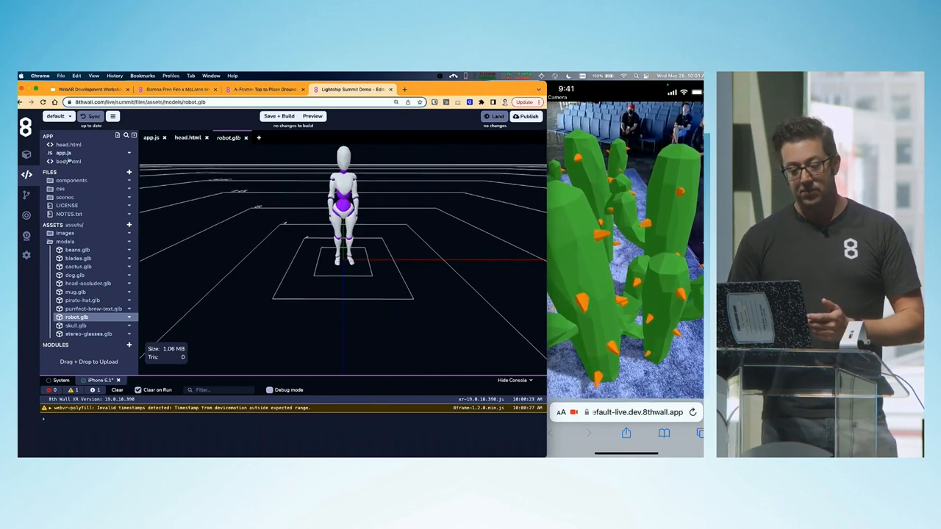
# Step: Expand the components and scenes folders in the file tree
pyautogui.click(71, 179)
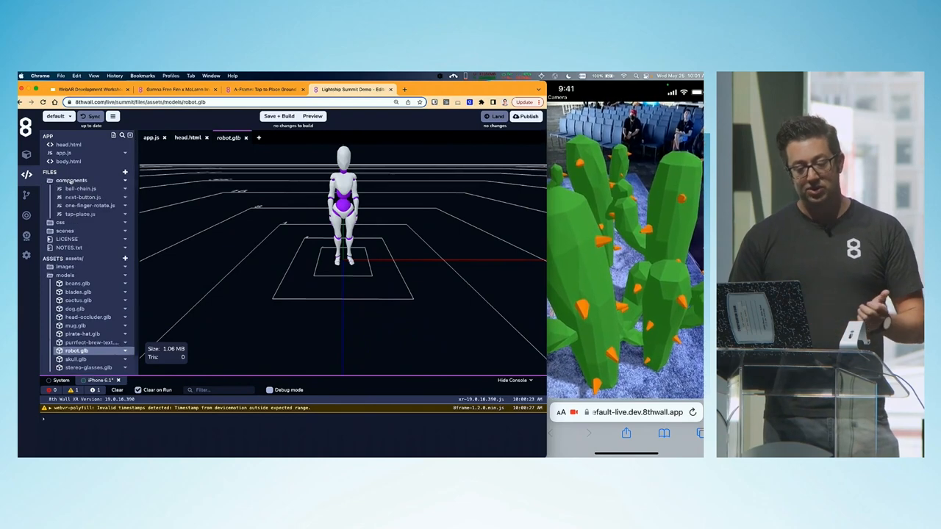
pyautogui.click(65, 230)
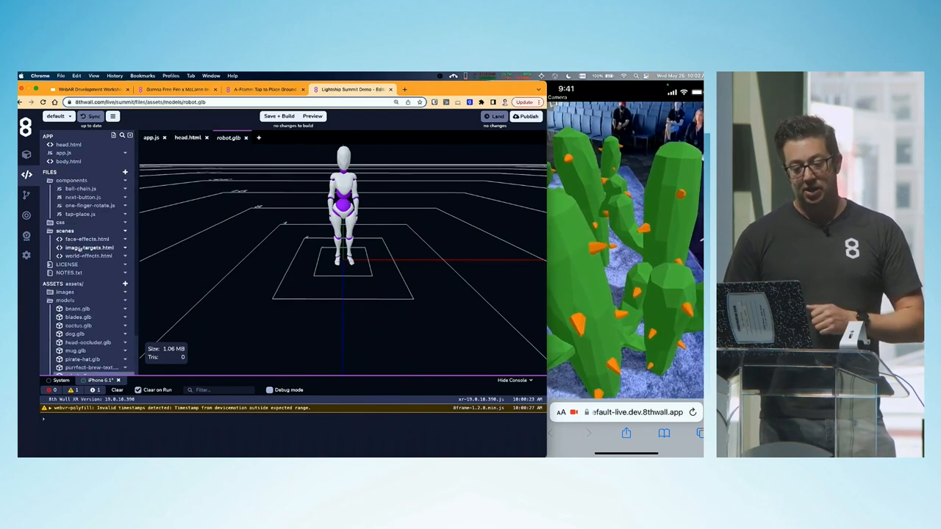
# Step: Edit world-effects.html to load robot.glb as an asset item and add it as a scene entity
pyautogui.click(90, 255)
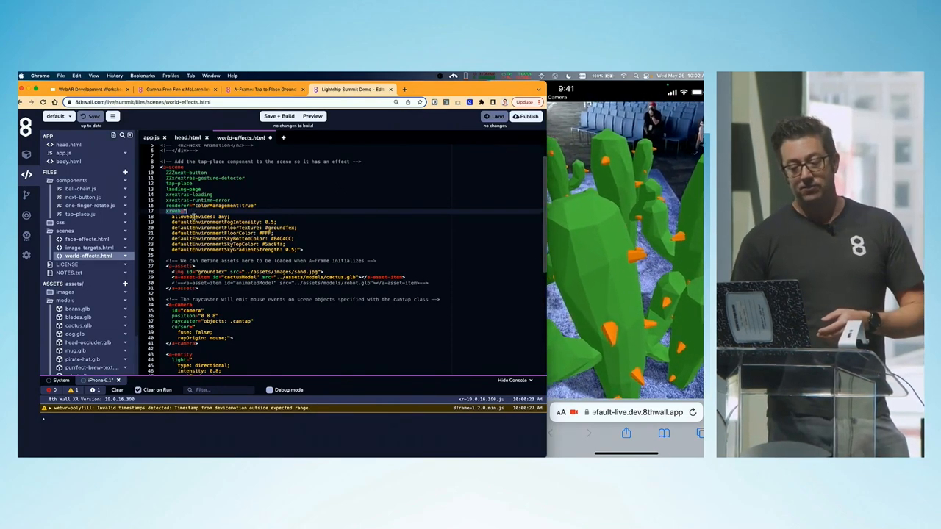
pyautogui.scroll(-3)
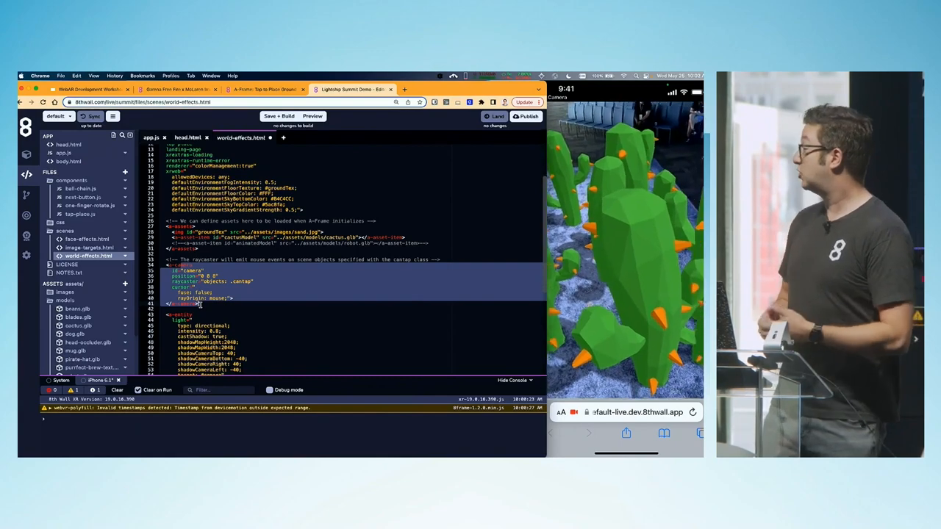
pyautogui.scroll(-3)
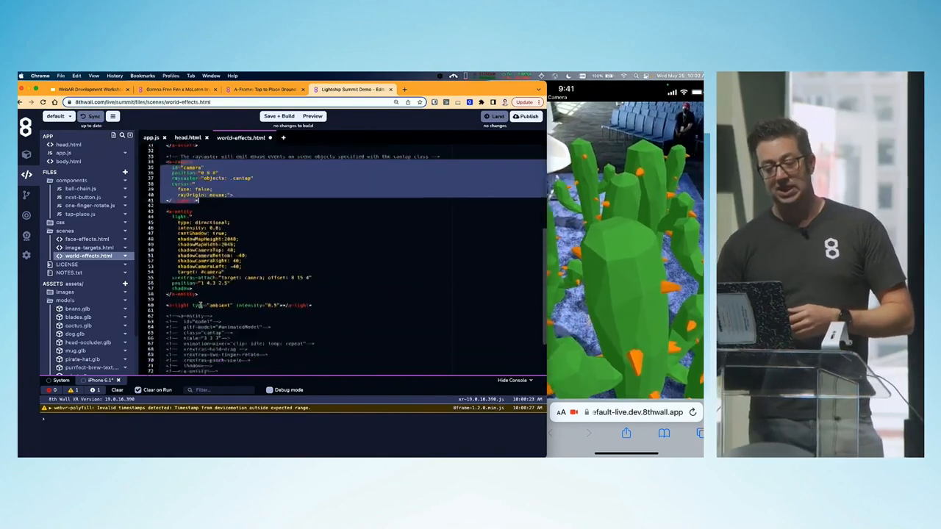
pyautogui.scroll(-3)
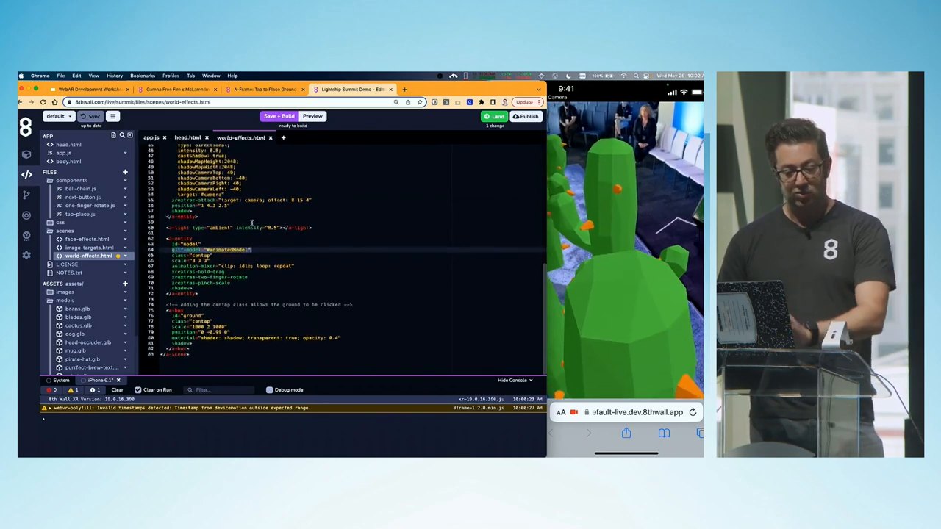
pyautogui.scroll(3)
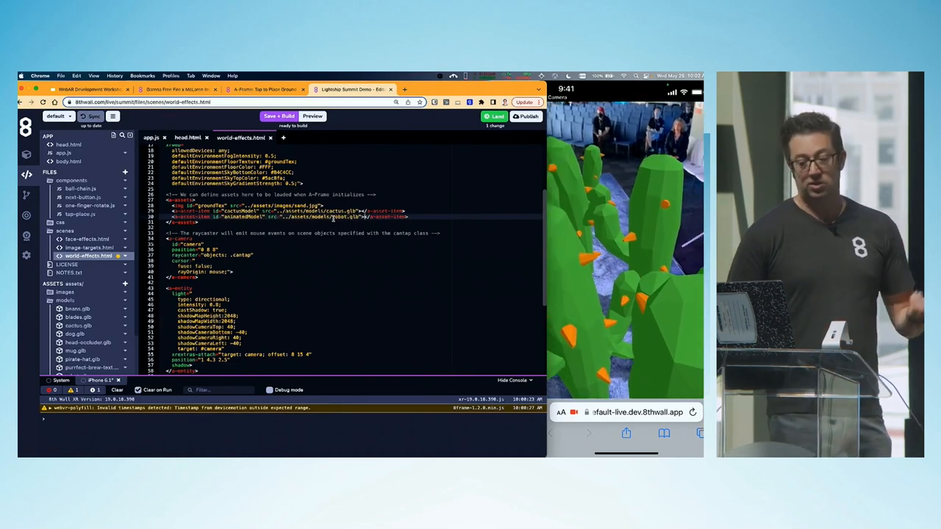
pyautogui.scroll(-3)
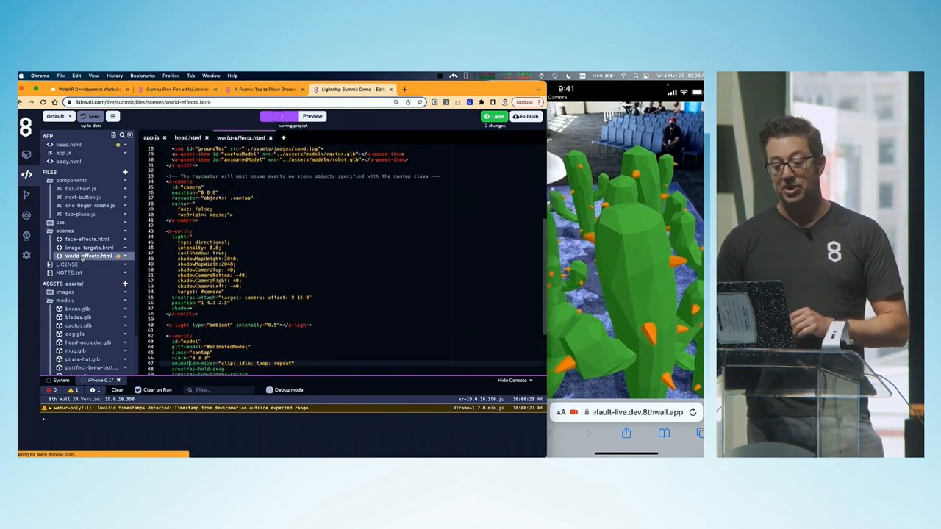
# Step: Preview the updated robot scene on the phone and allow camera access
pyautogui.click(279, 115)
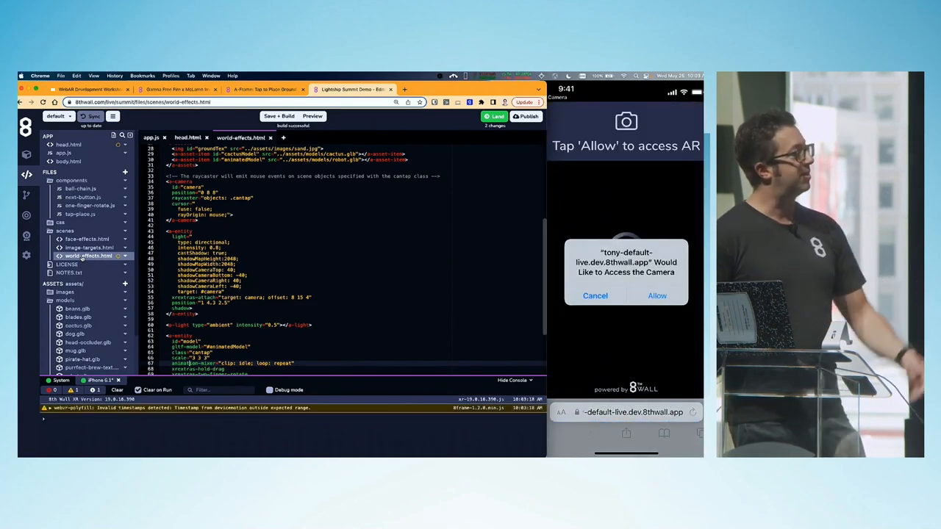
pyautogui.click(656, 296)
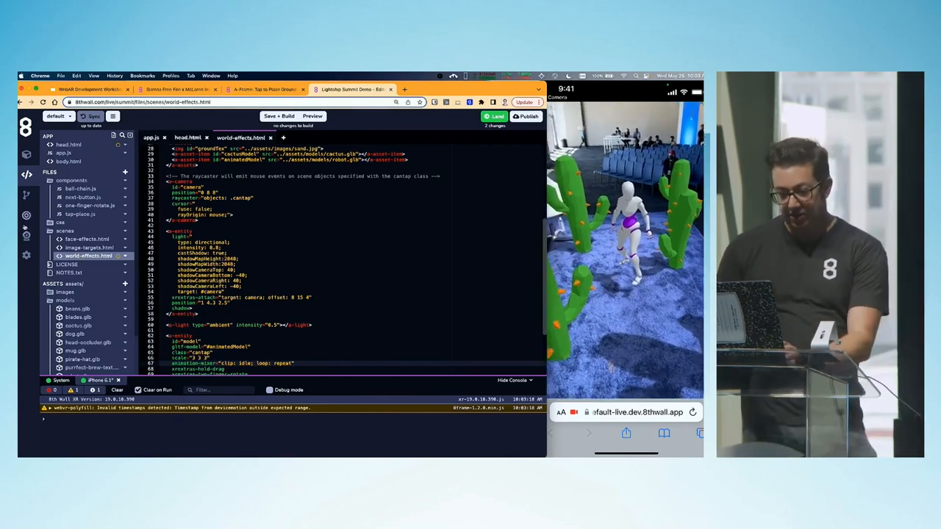
pyautogui.scroll(3)
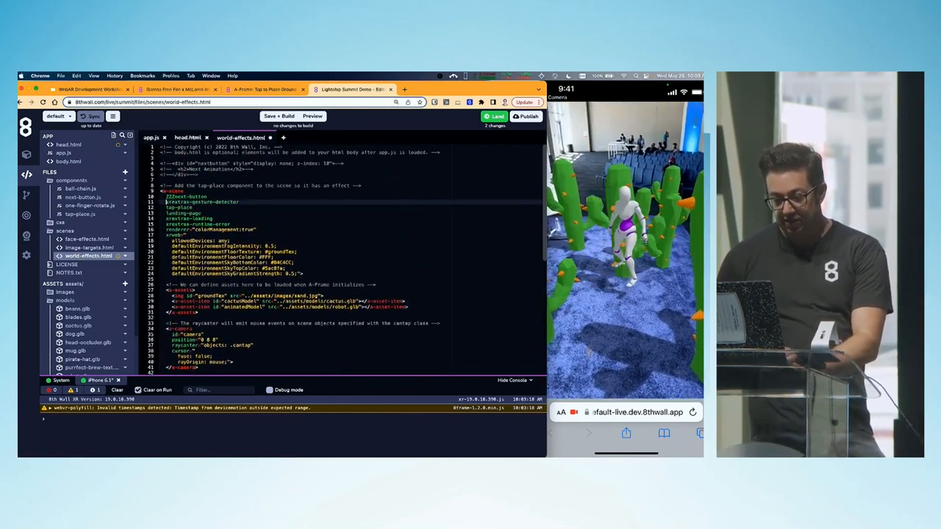
# Step: Save and rebuild, reload the phone preview, and view the dog.glb model
pyautogui.click(279, 117)
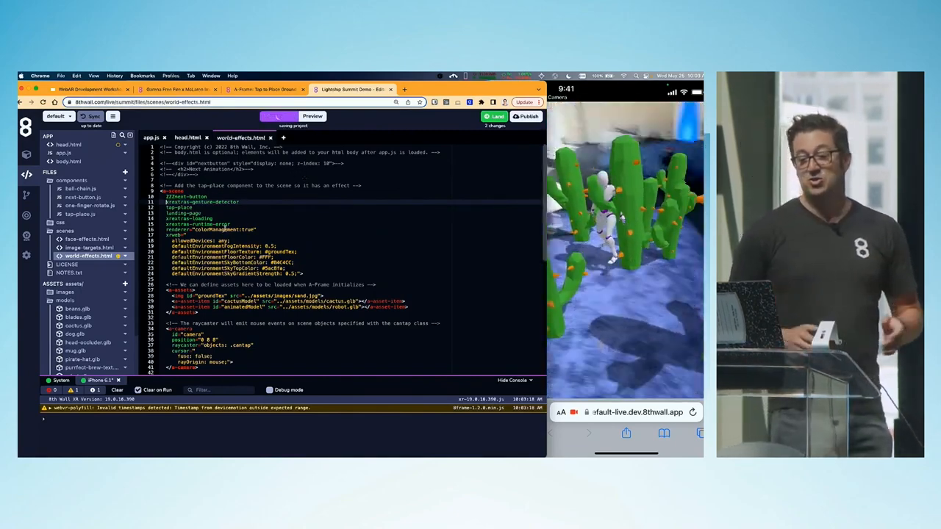
pyautogui.click(279, 114)
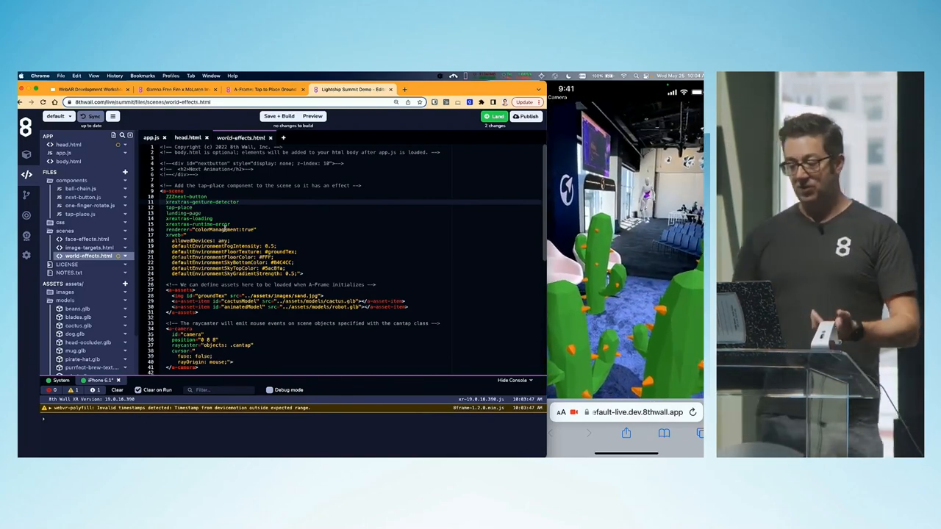
pyautogui.scroll(-3)
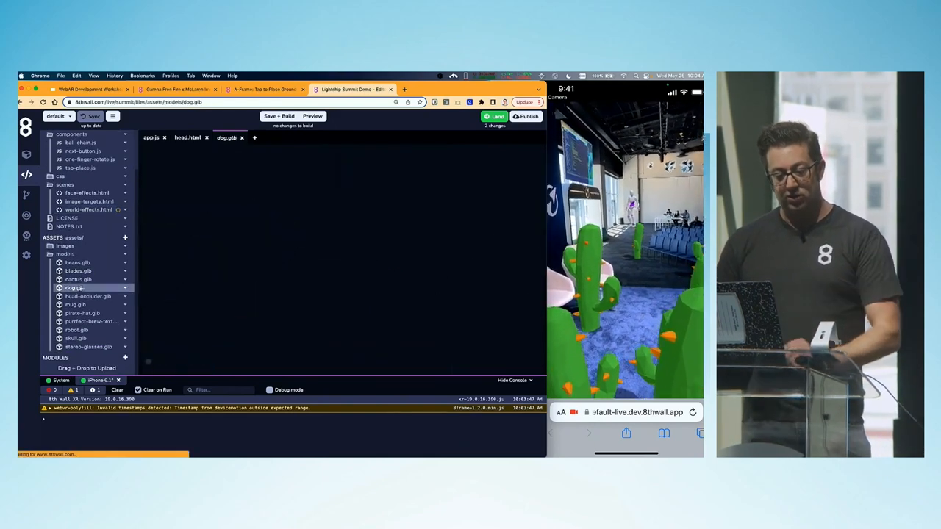
# Step: Edit the spawned element's attributes in the tap-place.js component
pyautogui.click(73, 286)
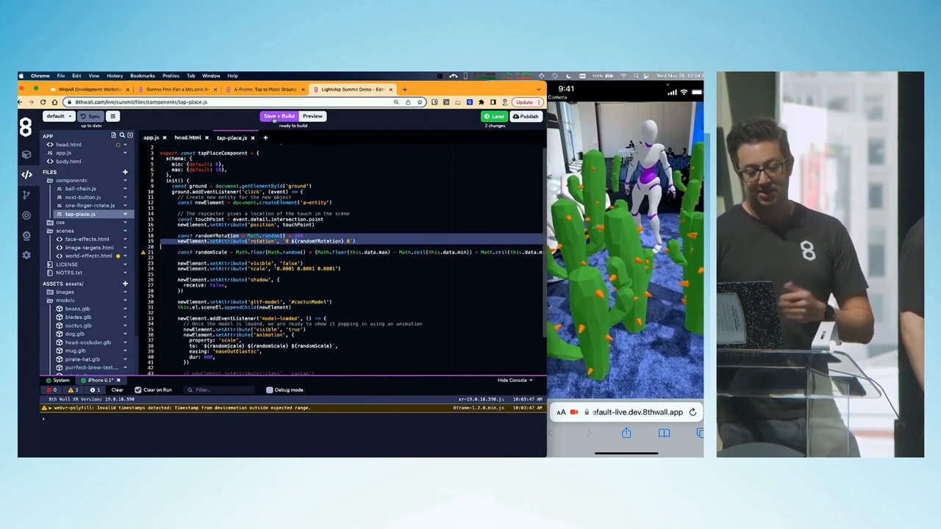
# Step: Rebuild, then give placed models a cantap class, xrextras-hold-drag and a click listener stub
pyautogui.click(280, 115)
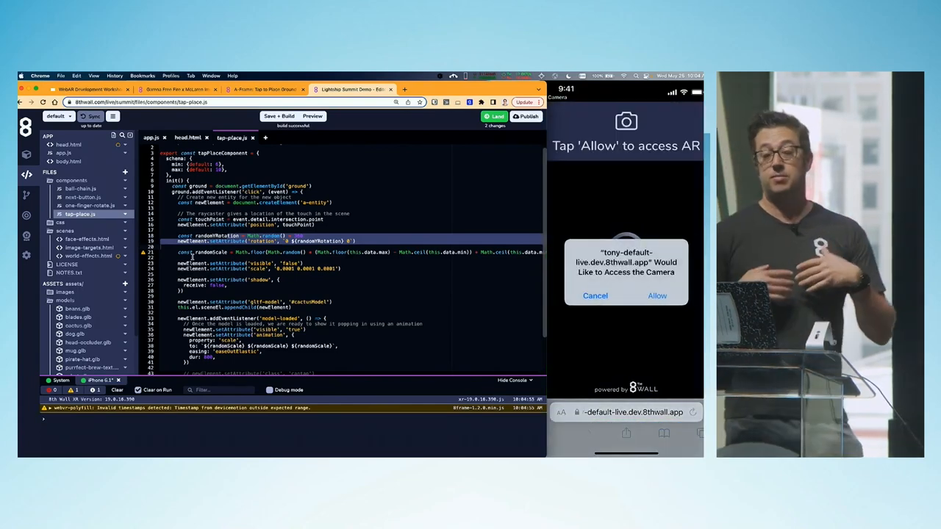
pyautogui.click(656, 296)
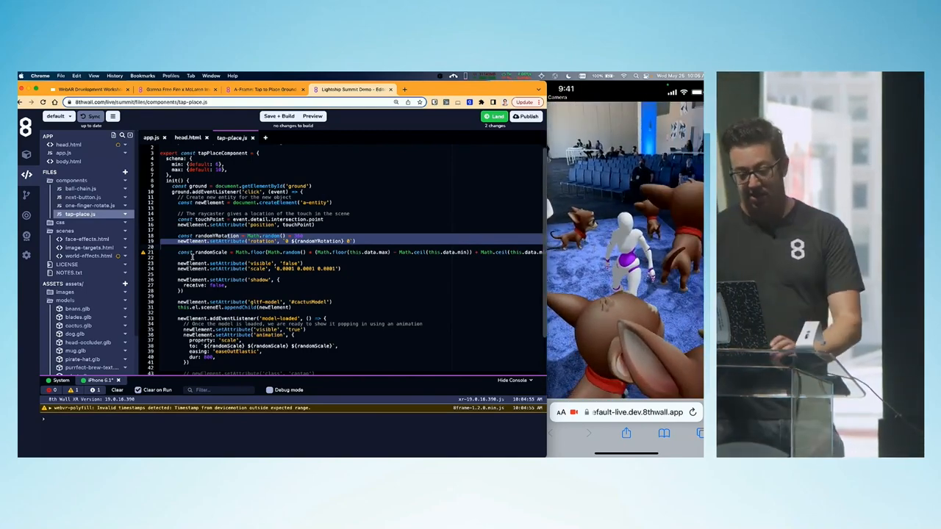
pyautogui.scroll(-3)
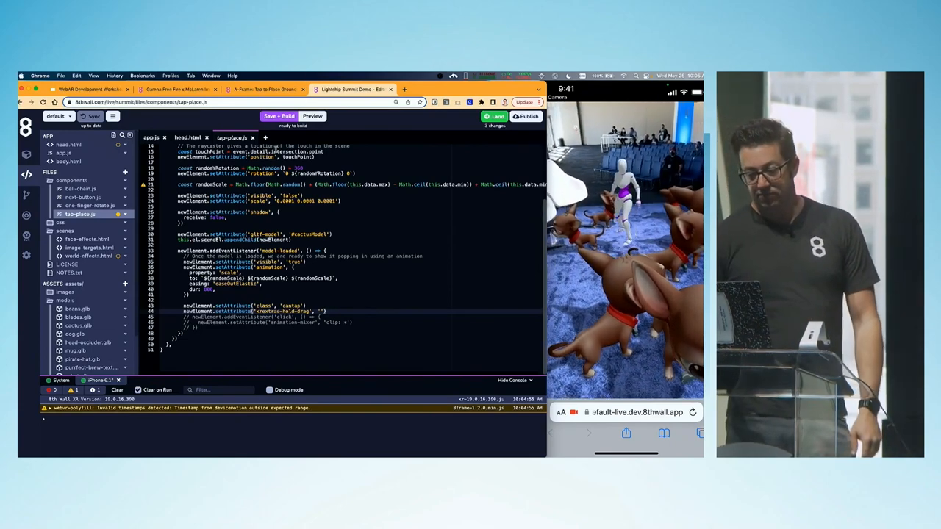
# Step: Finish the click handler with the animation-mixer attribute and start landing the changes
pyautogui.click(279, 116)
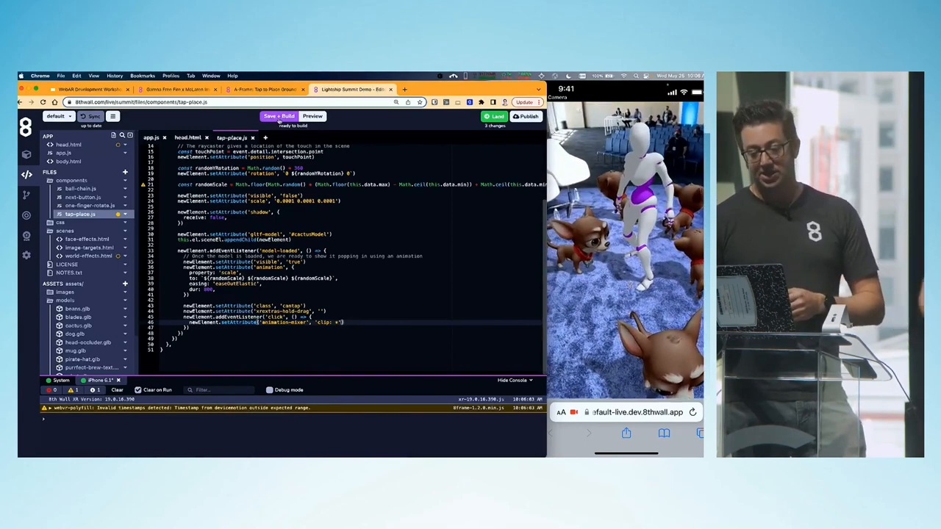
pyautogui.click(279, 116)
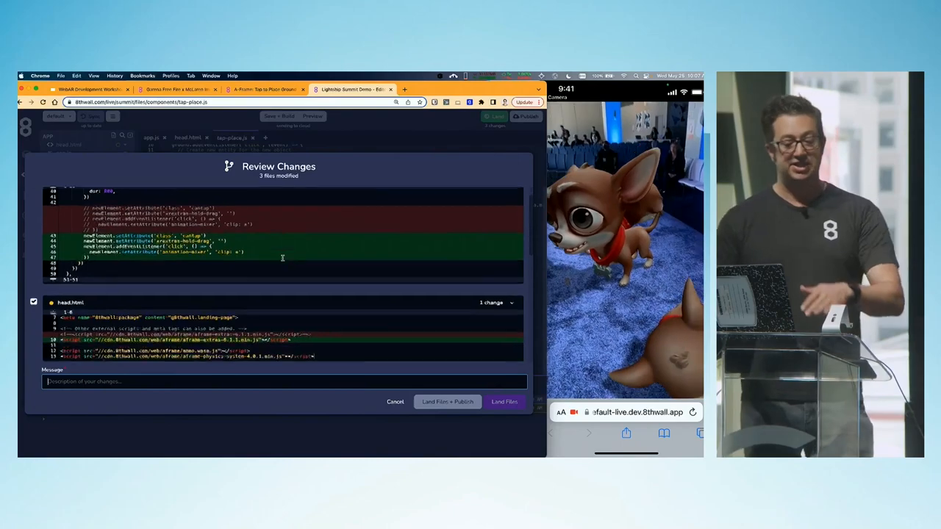
# Step: Land the three files with the message 'added robot and replaced cactus with dog'
pyautogui.scroll(-3)
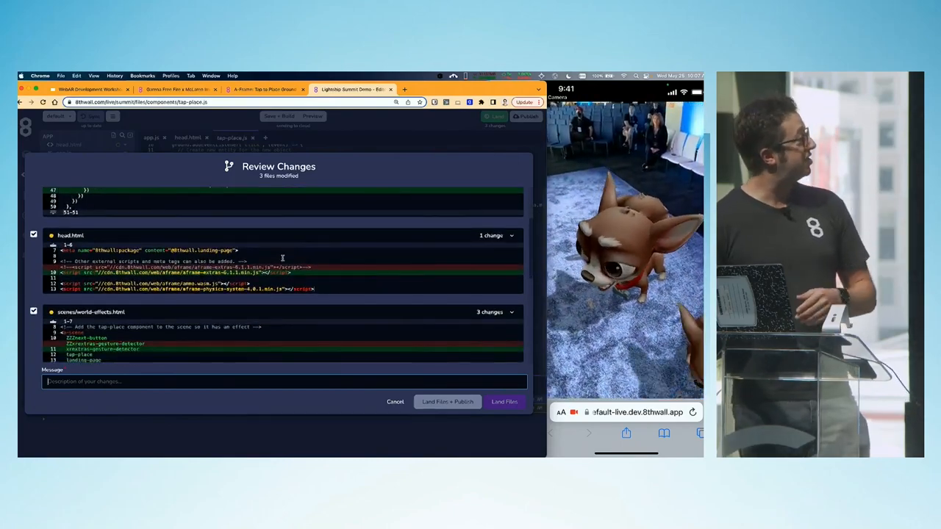
pyautogui.scroll(-3)
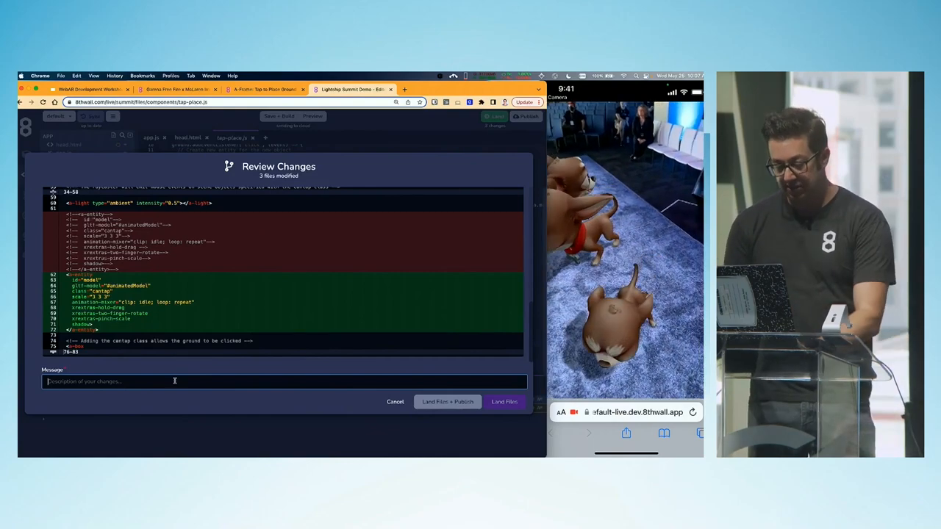
pyautogui.write('added robot and replaced cactus wit')
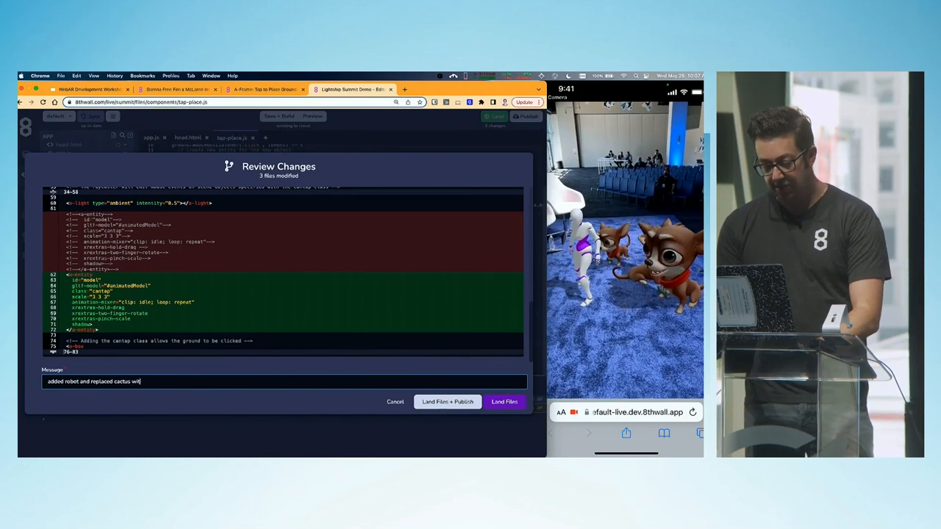
pyautogui.write('dog')
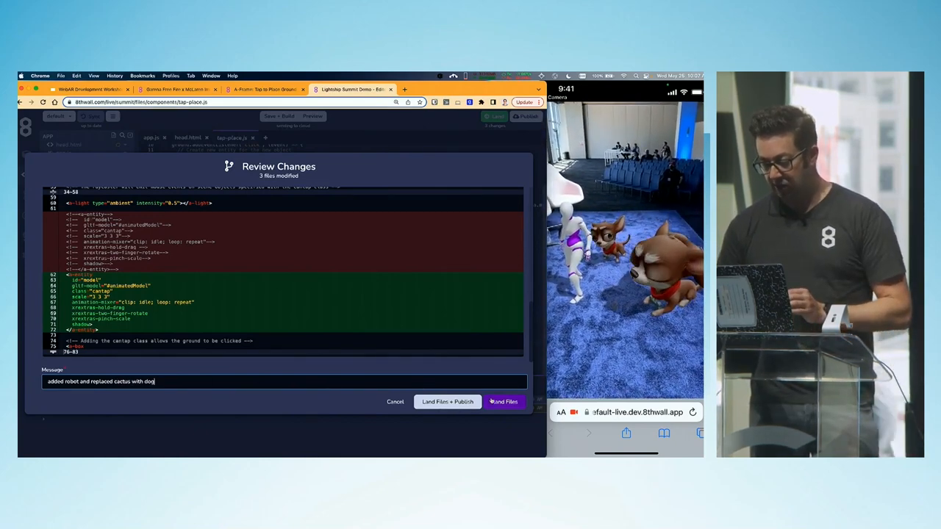
pyautogui.click(503, 402)
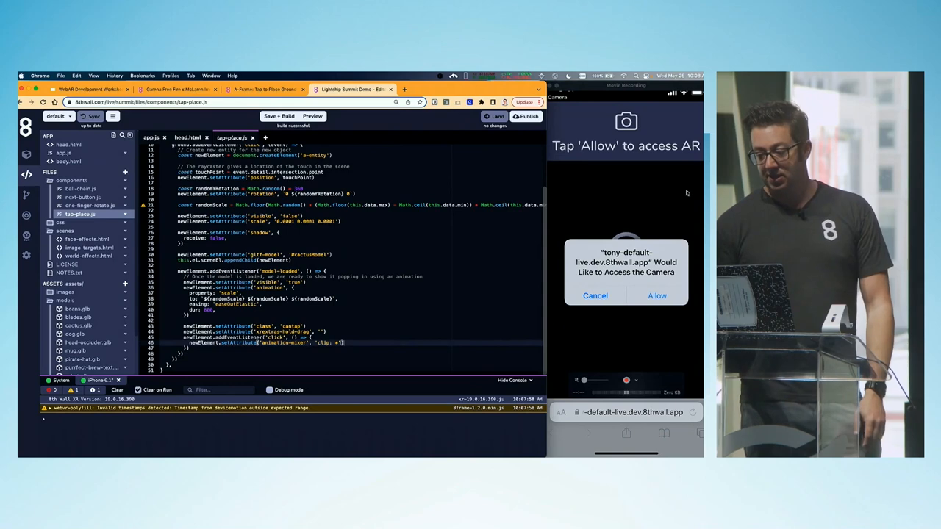
# Step: Publish the latest commit 8812c2d (added robot, replaced cactus with dog) as the public version
pyautogui.click(525, 116)
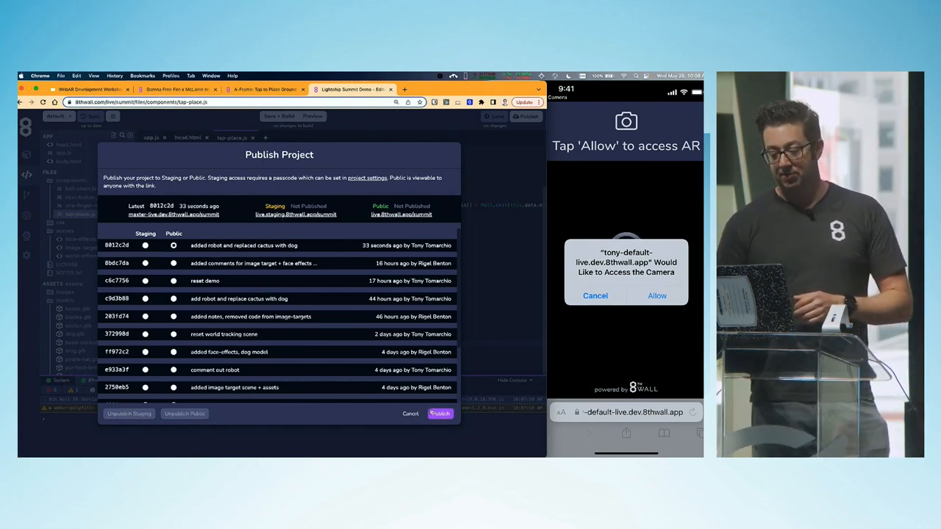
pyautogui.click(410, 413)
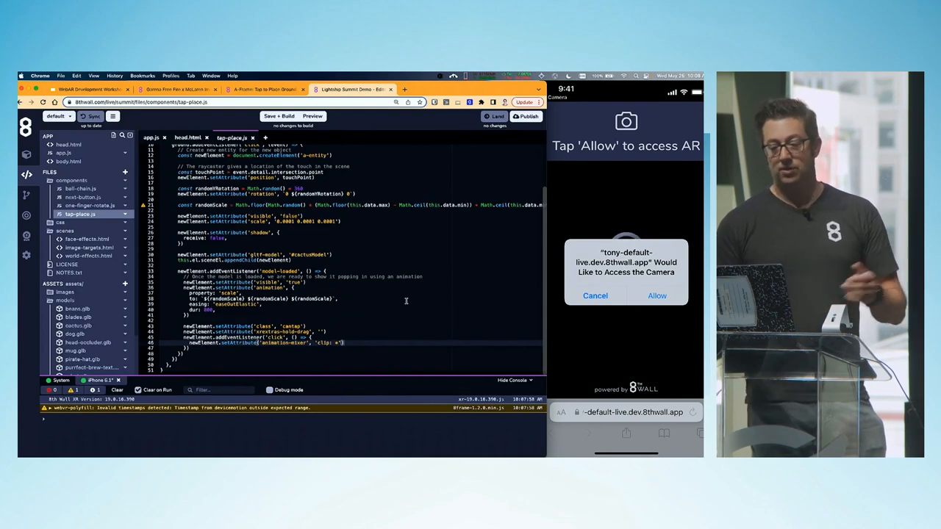
pyautogui.click(526, 116)
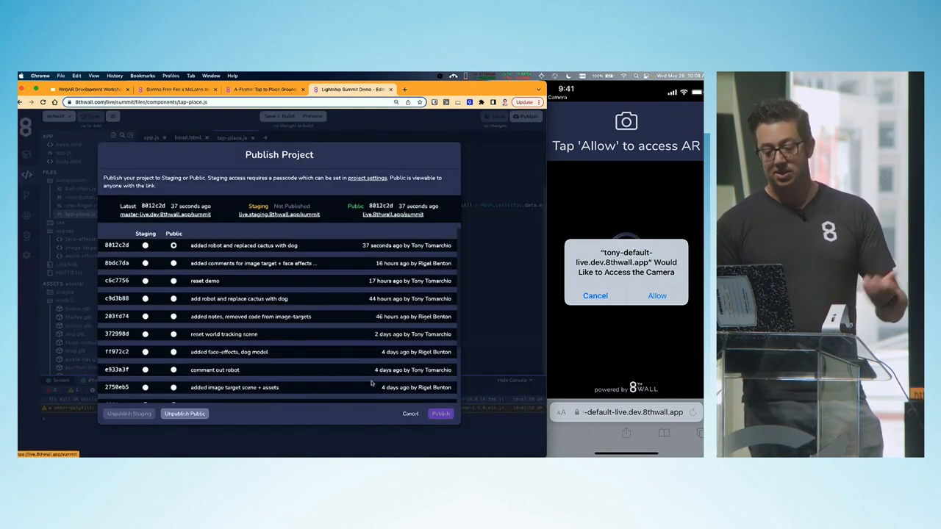
pyautogui.click(410, 413)
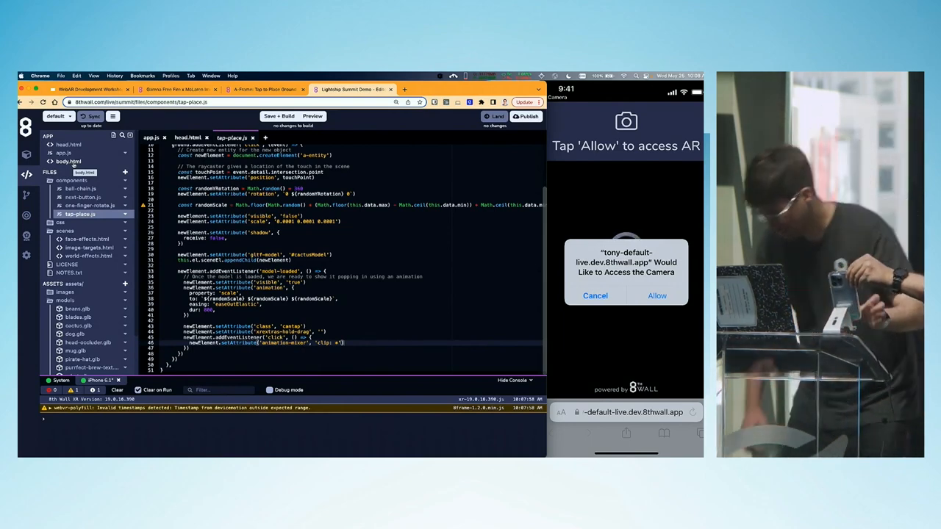
# Step: Show the project dashboard and its history, with the robot-and-dog commit marked Latest and Public
pyautogui.click(656, 295)
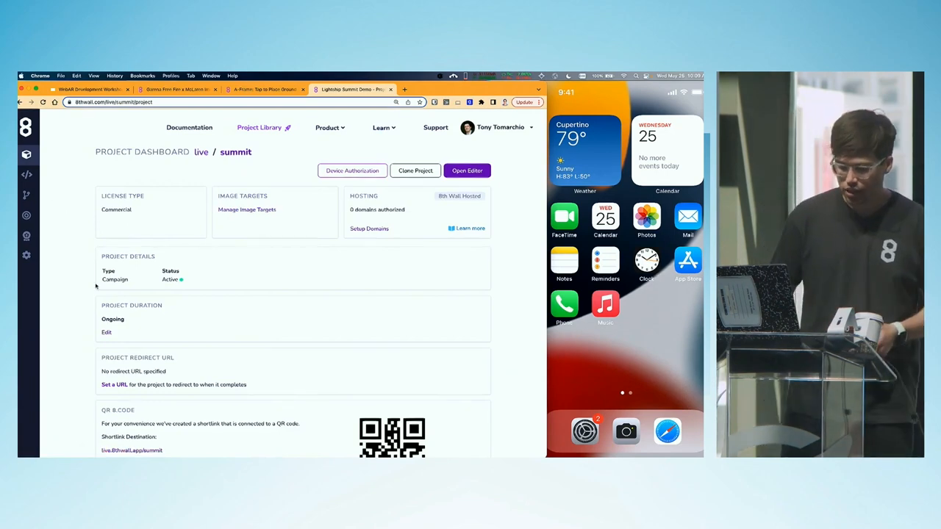
pyautogui.scroll(-3)
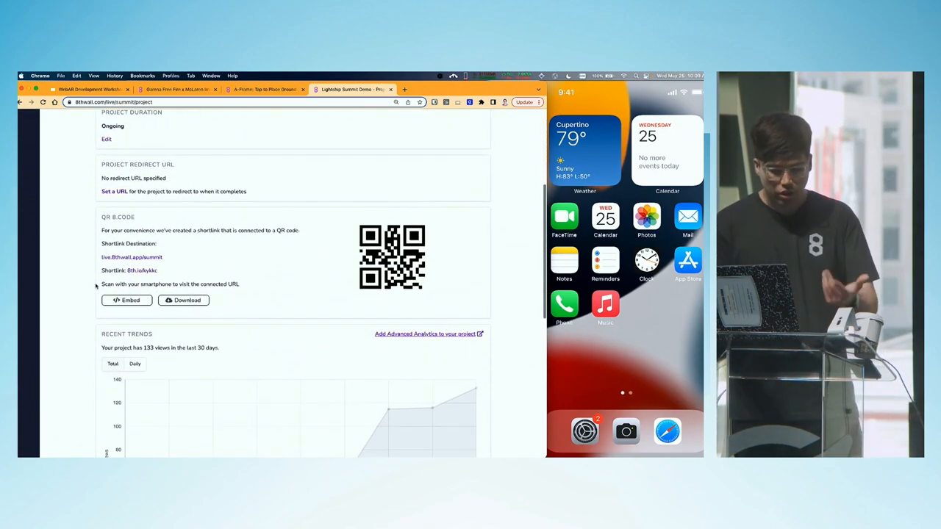
pyautogui.scroll(-3)
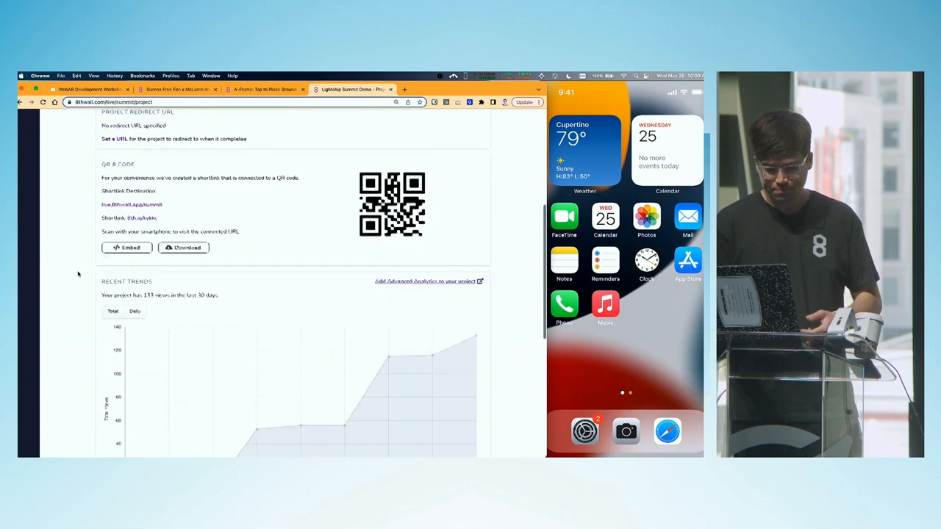
pyautogui.scroll(3)
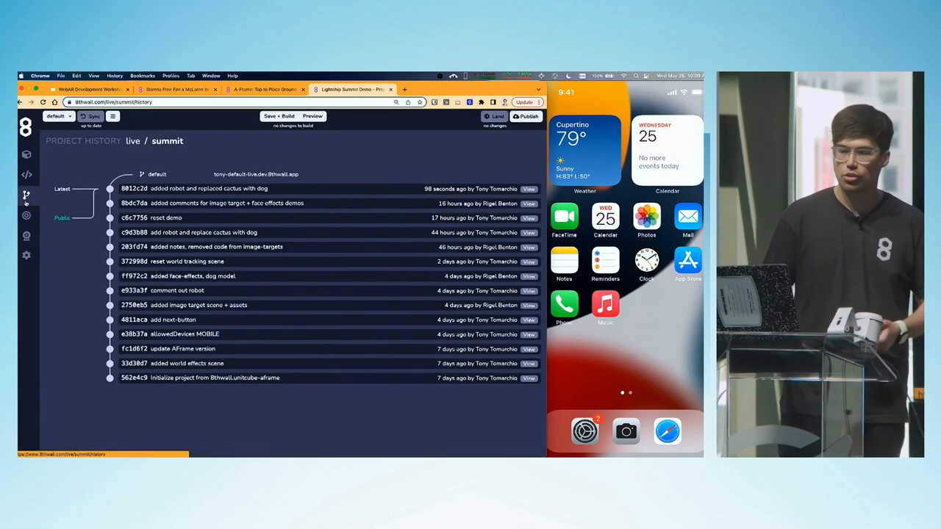
# Step: Show the summit project's Image Targets page with flat, cylindrical and conical options
pyautogui.click(26, 214)
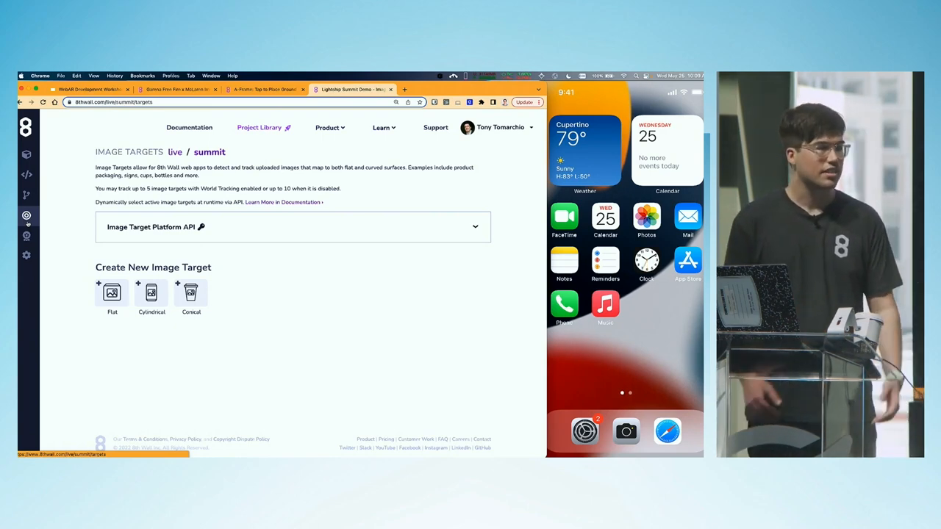
# Step: Upload the coffee latte-art JPEG from Finder as a new flat image target, shown in Step 1
pyautogui.hscroll(-3)
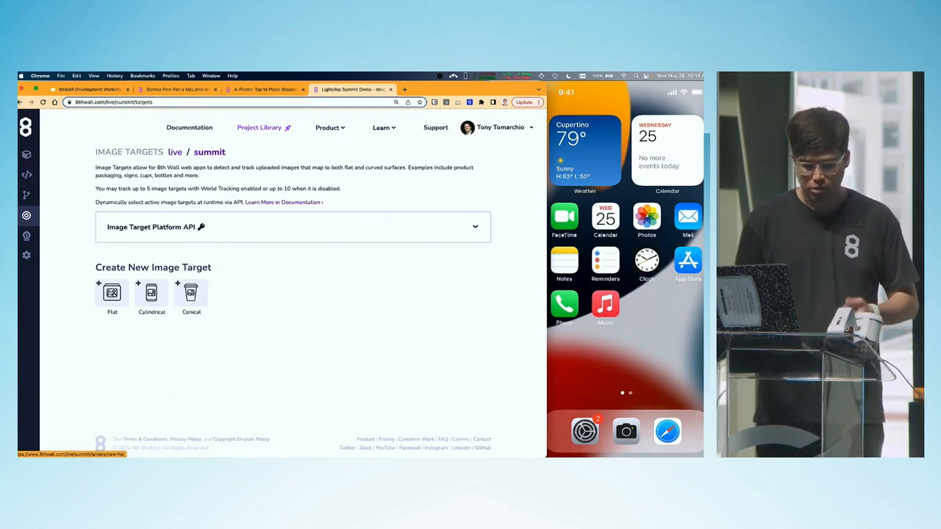
pyautogui.click(111, 293)
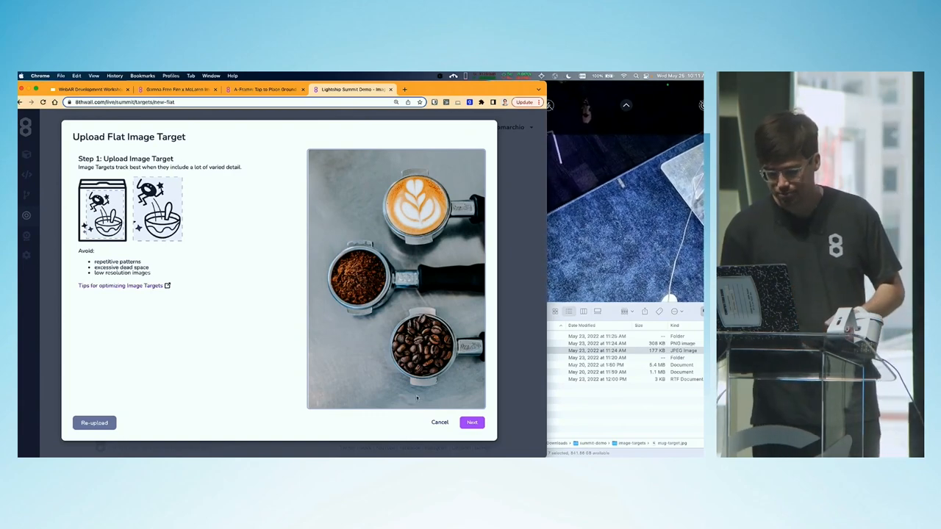
# Step: Create the mug-target flat image target, reaching its edit page with a test QR code
pyautogui.click(472, 422)
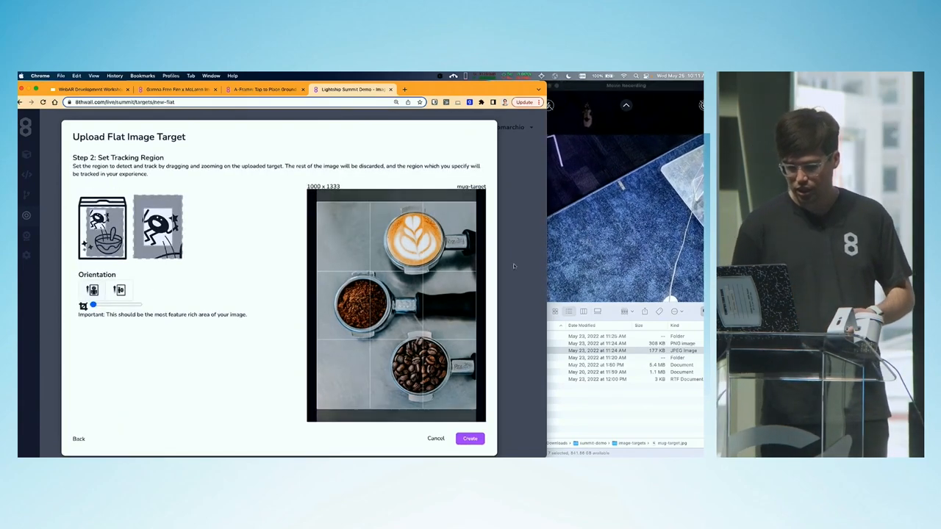
pyautogui.click(470, 438)
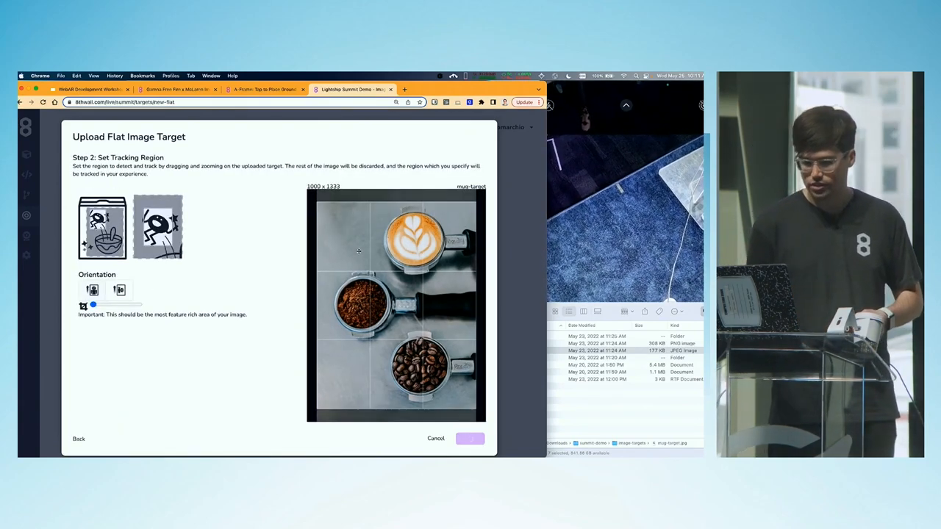
pyautogui.click(470, 438)
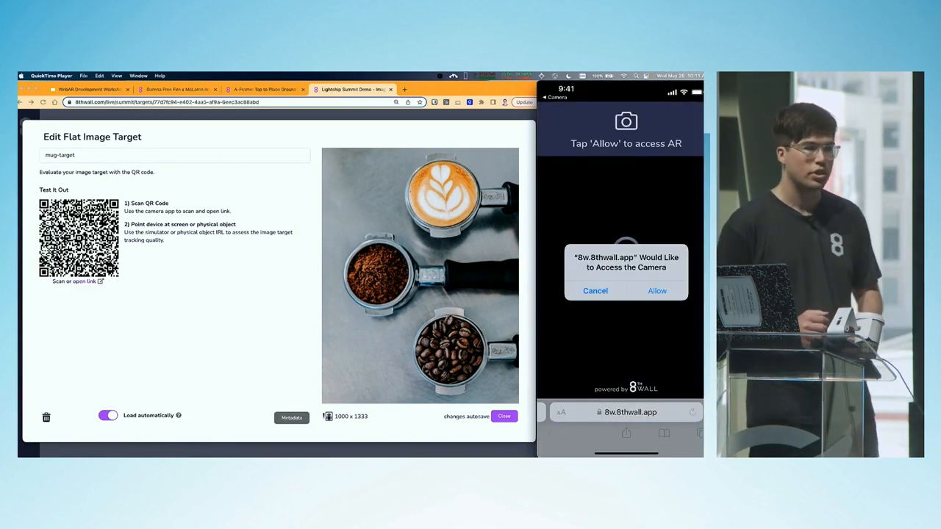
# Step: Close the mug target's edit page so it appears under My Image Targets
pyautogui.click(656, 291)
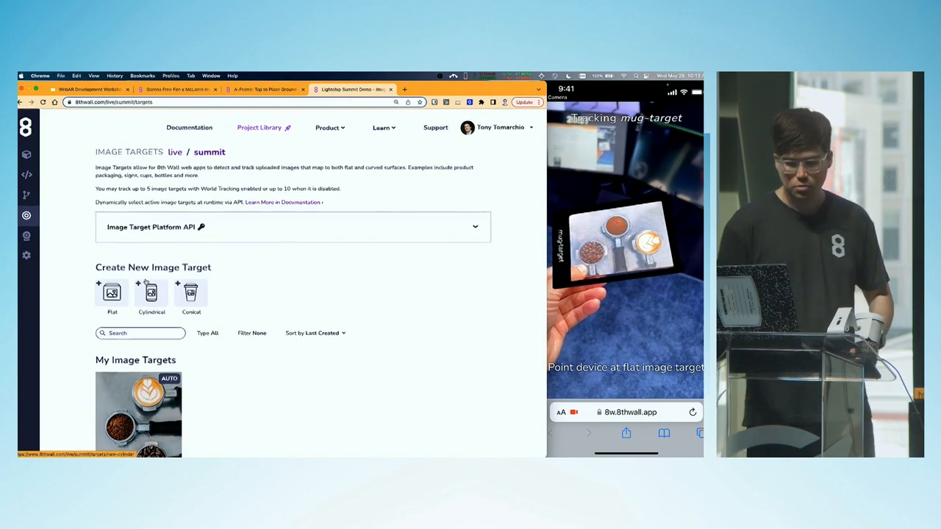
# Step: Return from the Image Targets page to the Cloud Editor showing app.js
pyautogui.scroll(-3)
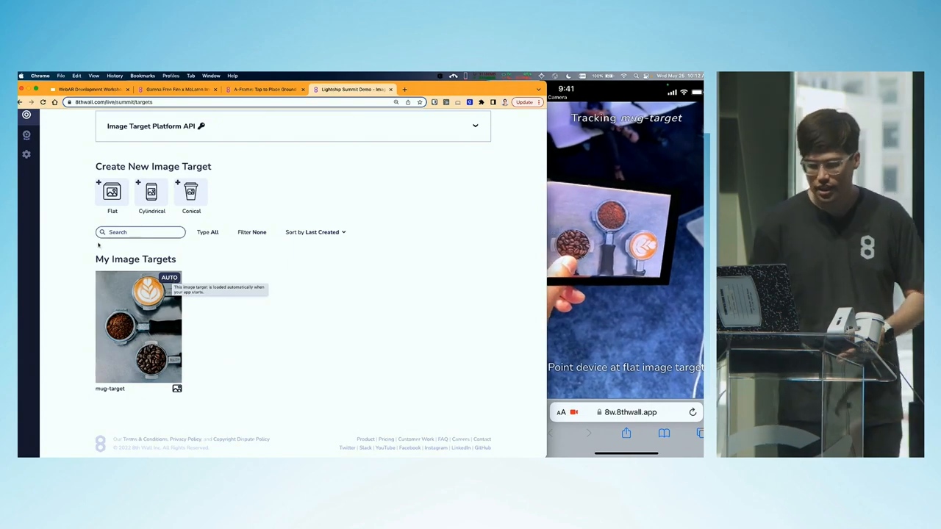
pyautogui.scroll(3)
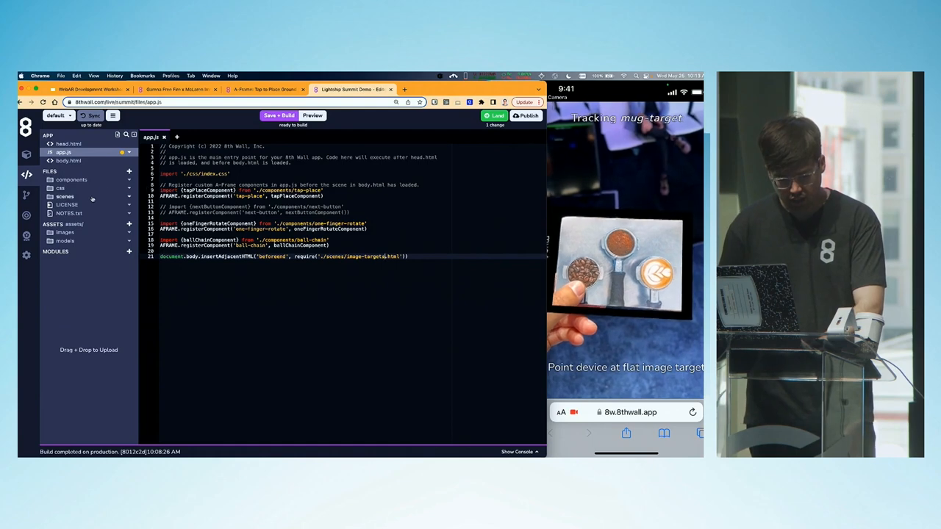
# Step: Edit the target entities in image-targets.html and preview a purple box on the mug target
pyautogui.click(89, 213)
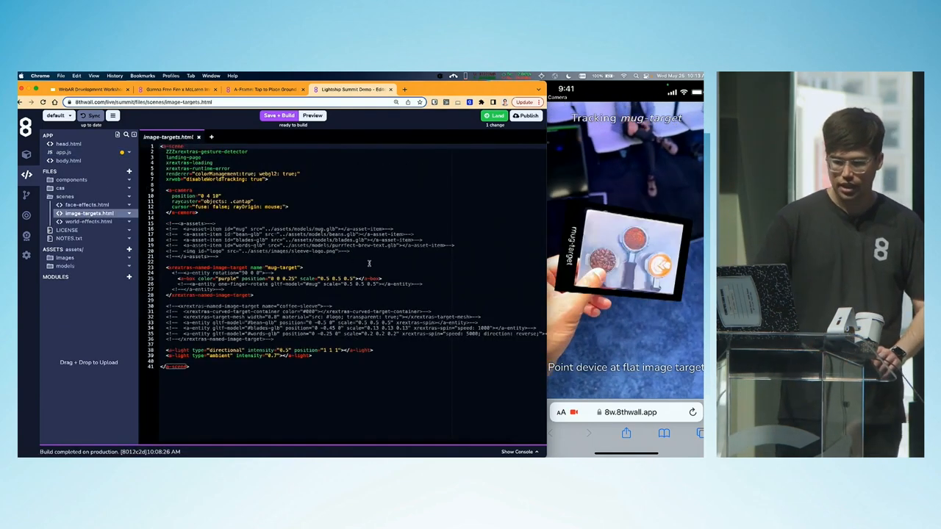
pyautogui.click(311, 115)
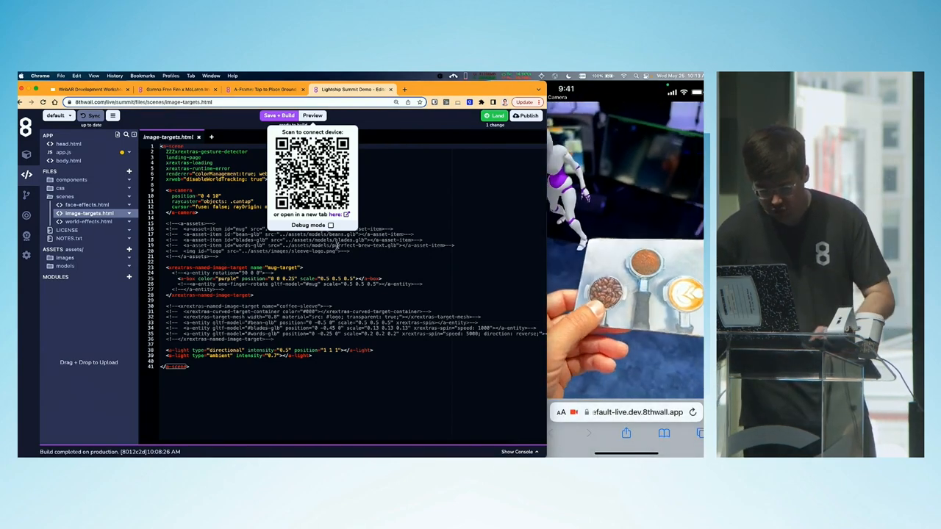
pyautogui.click(279, 115)
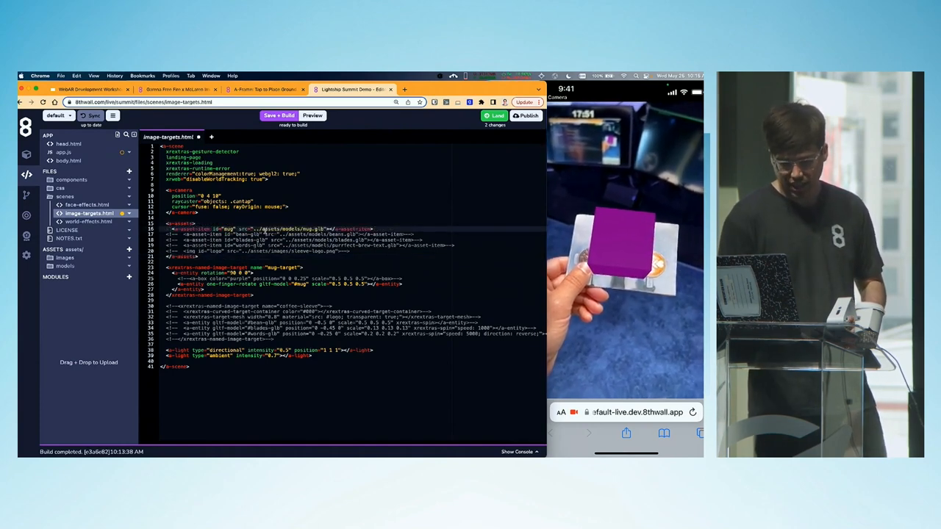
pyautogui.click(279, 115)
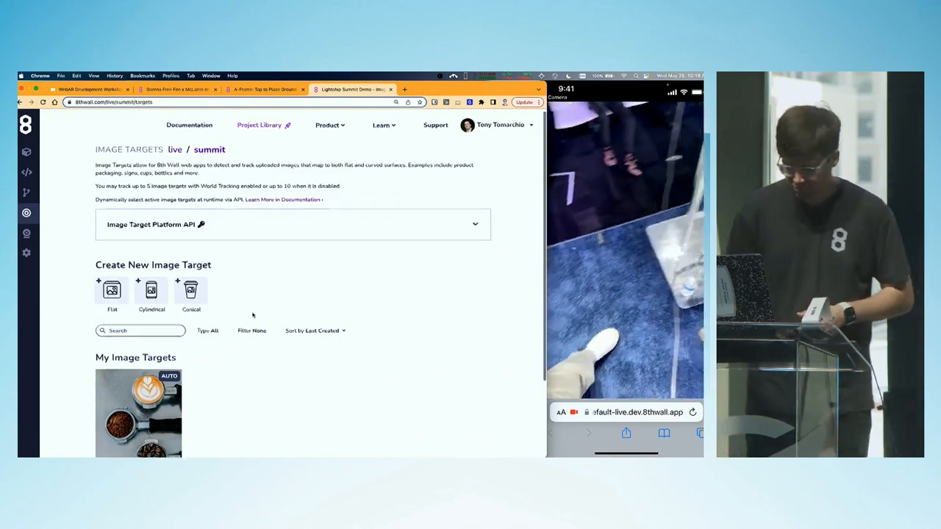
# Step: Start a new conical image target, reaching its upload dialog
pyautogui.scroll(-3)
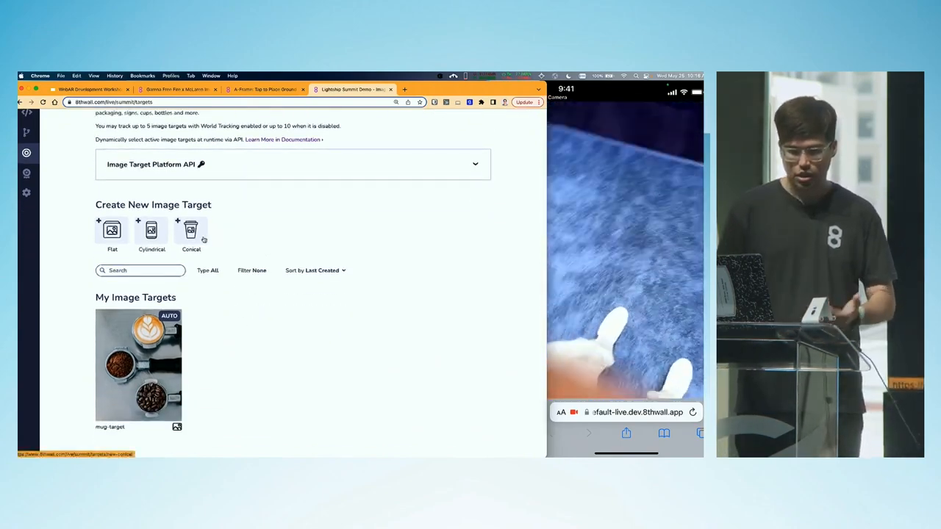
pyautogui.click(192, 229)
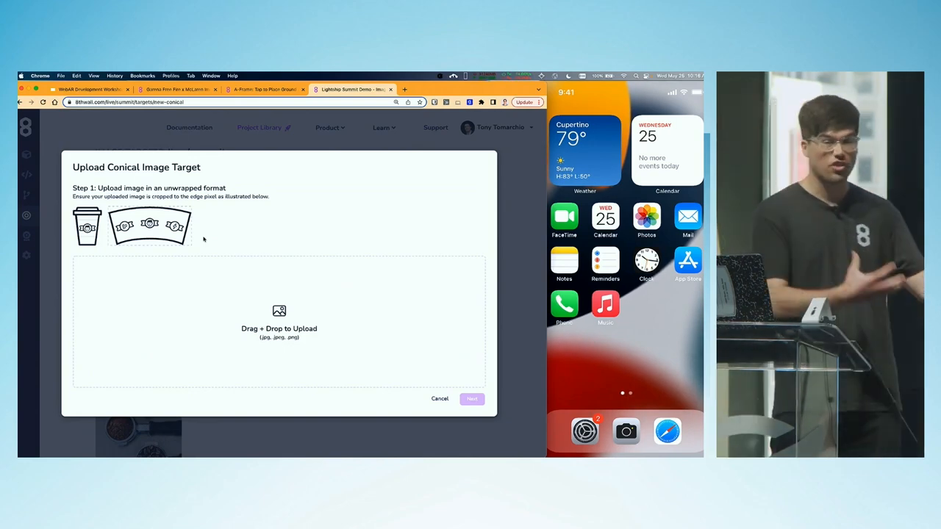
pyautogui.moveTo(338, 275)
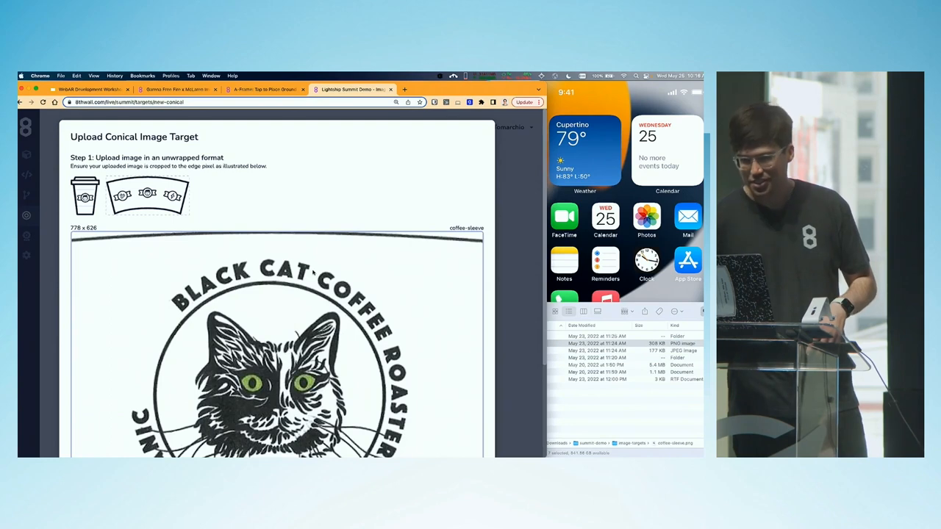
# Step: Upload the Black Cat Coffee Roasters sleeve artwork and continue to the large arc alignment step
pyautogui.scroll(-3)
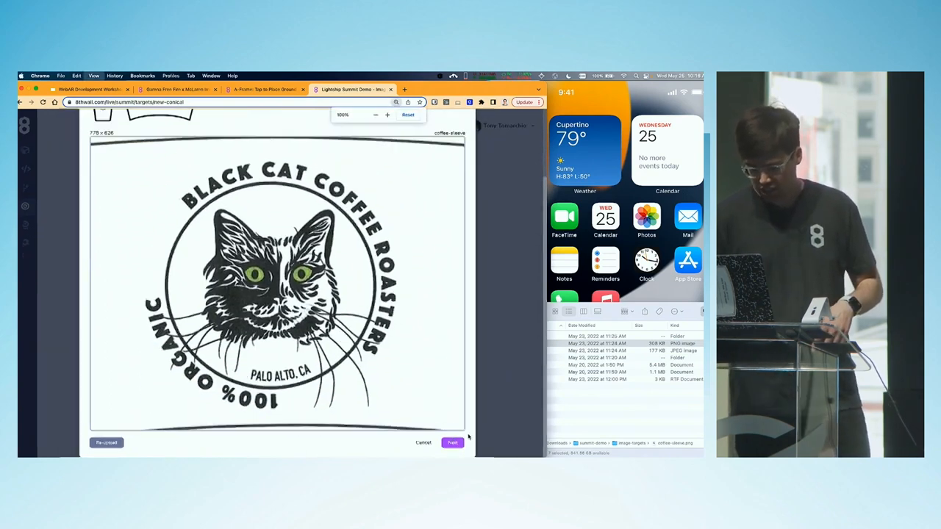
pyautogui.click(452, 441)
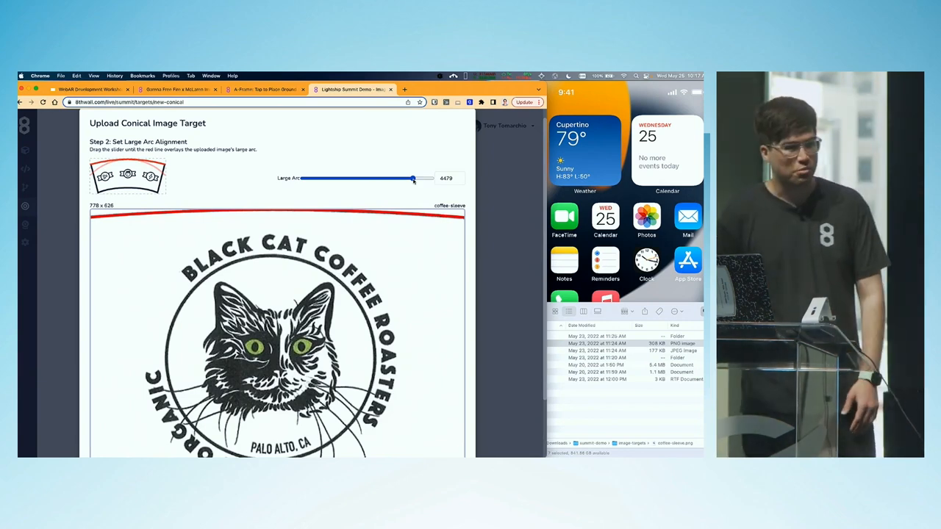
# Step: Fit the large arc to the label's top curve and the small arc to the bottom curve, then continue
pyautogui.moveTo(412, 178); pyautogui.dragTo(374, 178)
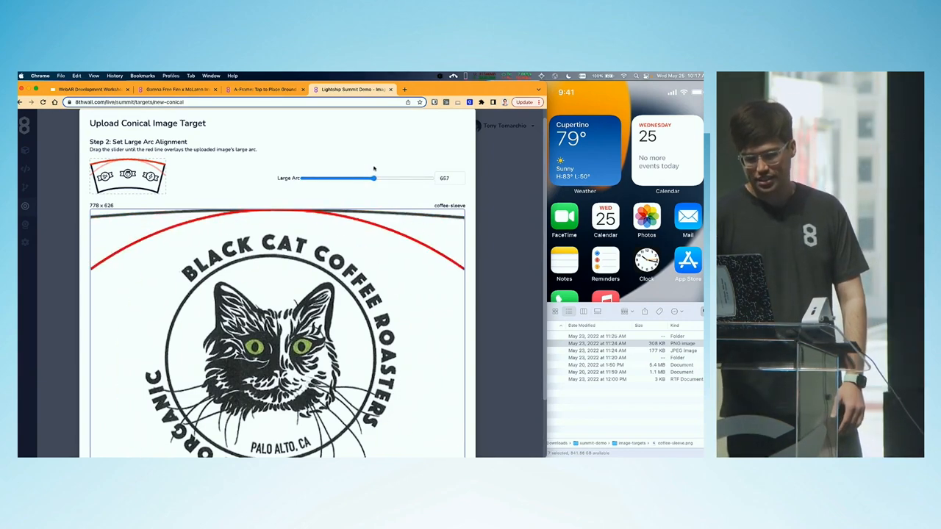
pyautogui.moveTo(373, 178); pyautogui.dragTo(409, 178)
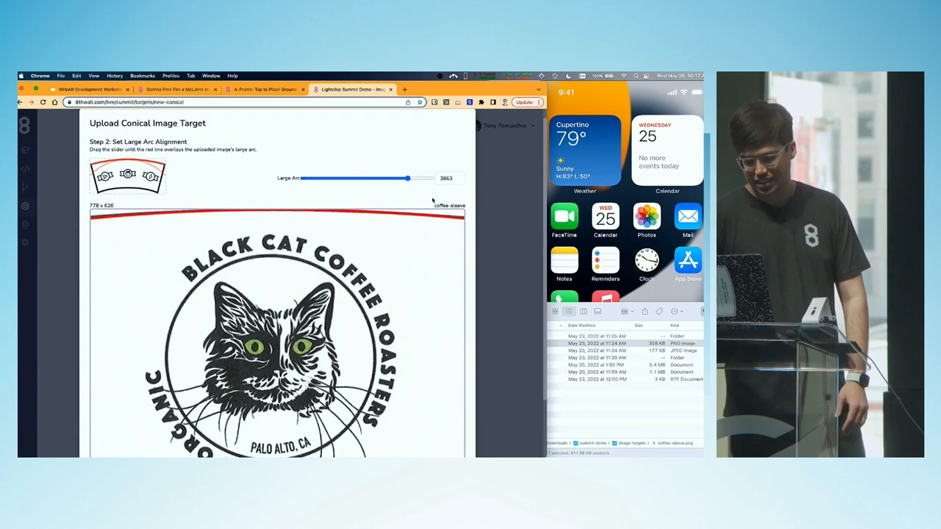
pyautogui.scroll(-3)
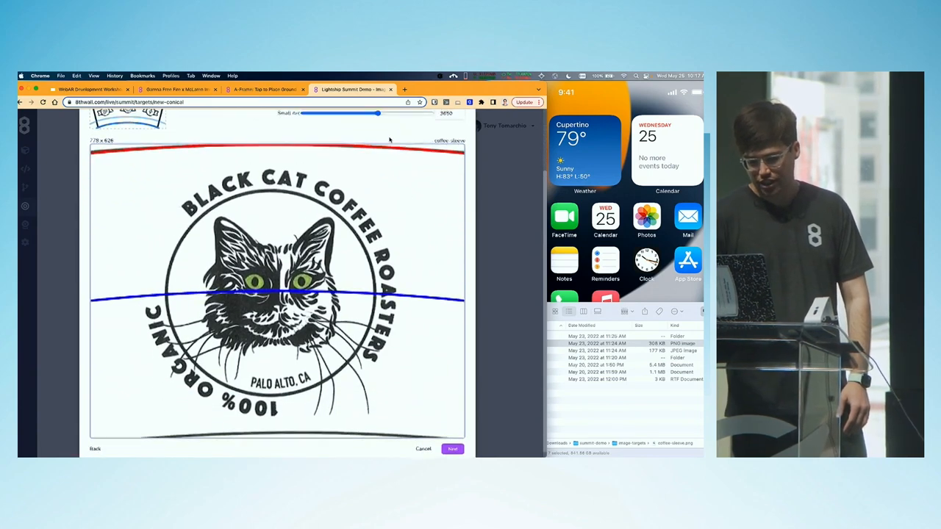
pyautogui.moveTo(376, 113); pyautogui.dragTo(372, 120)
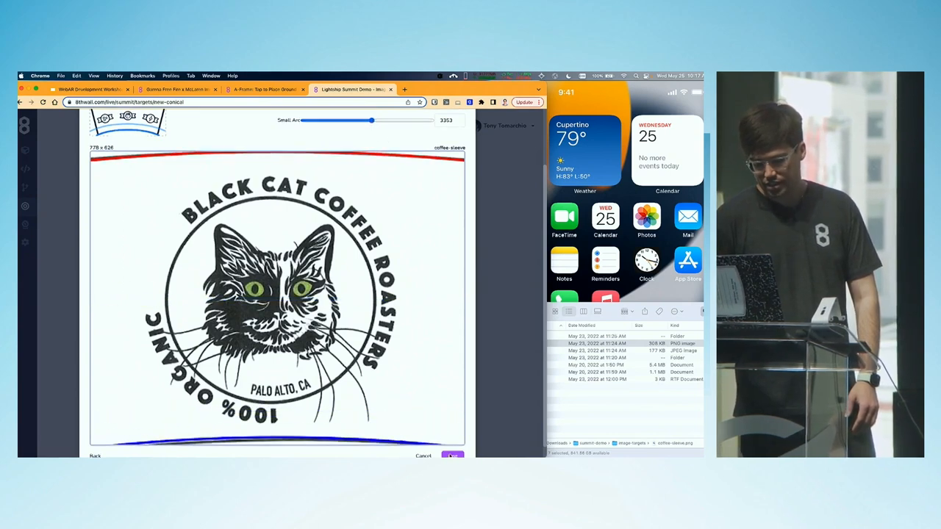
pyautogui.click(453, 455)
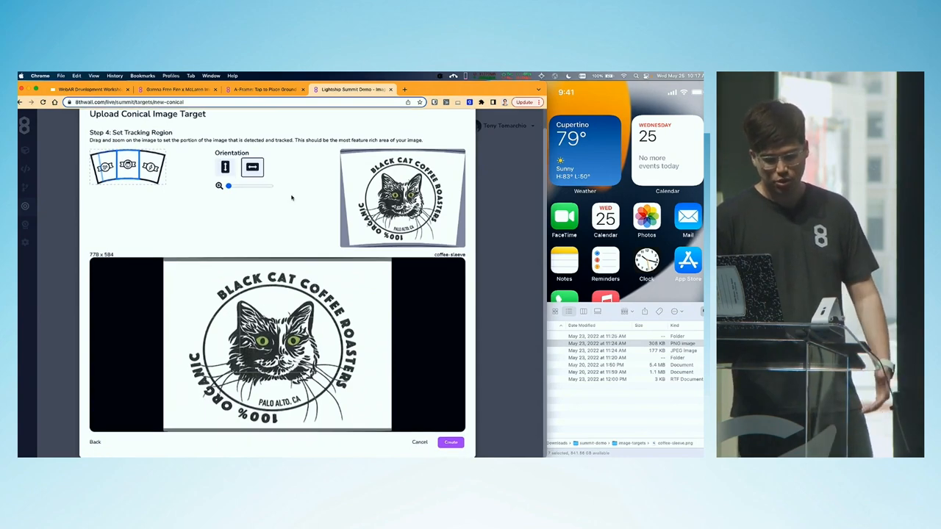
# Step: Create the conical target with the tracking region covering the full Black Cat Coffee label
pyautogui.click(450, 441)
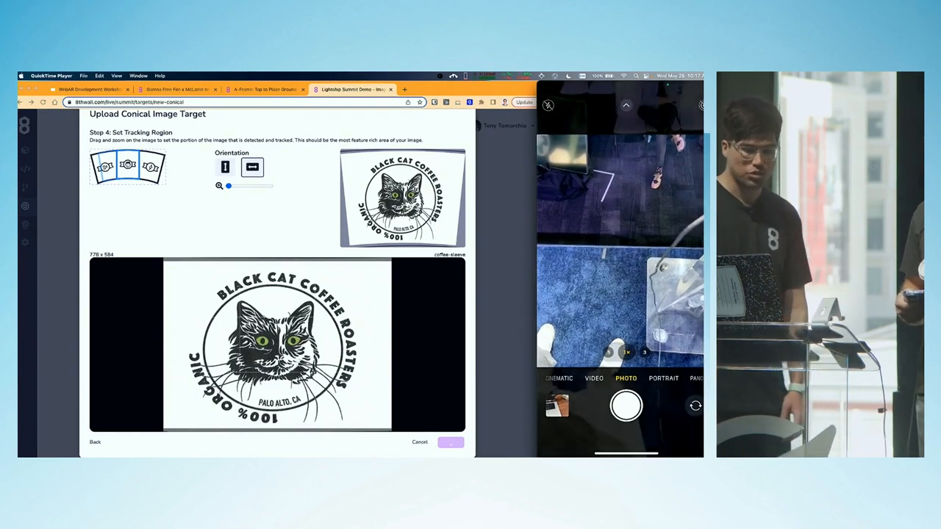
pyautogui.click(450, 441)
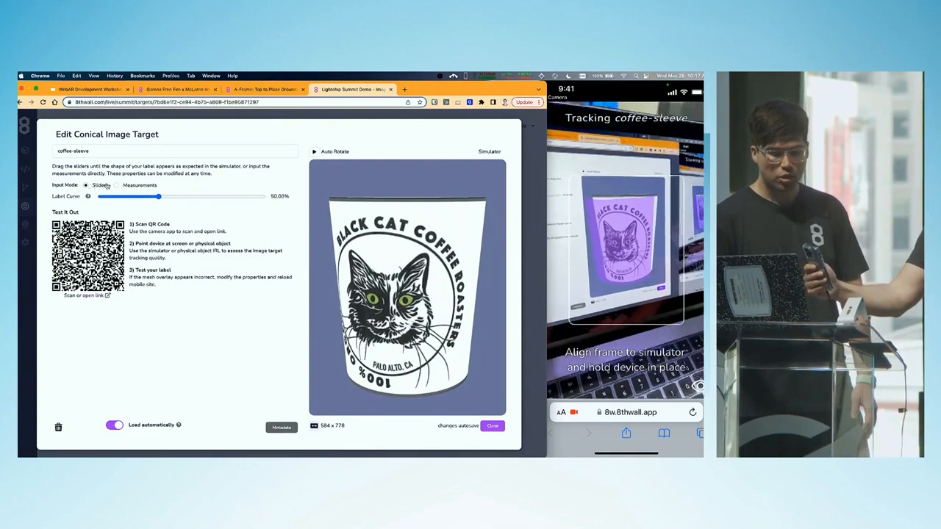
# Step: Lower the Label Curve slider to about 29.89% in the Edit Conical Image Target dialog
pyautogui.click(116, 187)
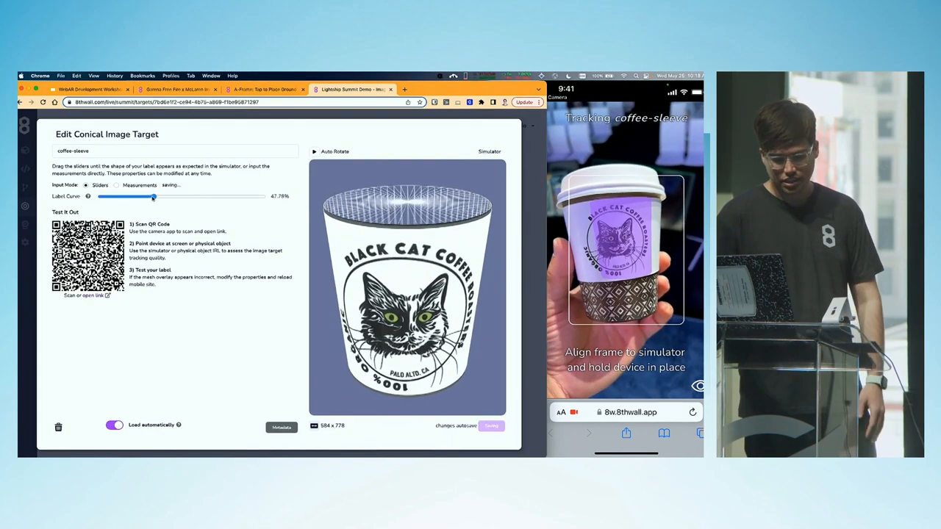
pyautogui.moveTo(153, 197); pyautogui.dragTo(109, 197)
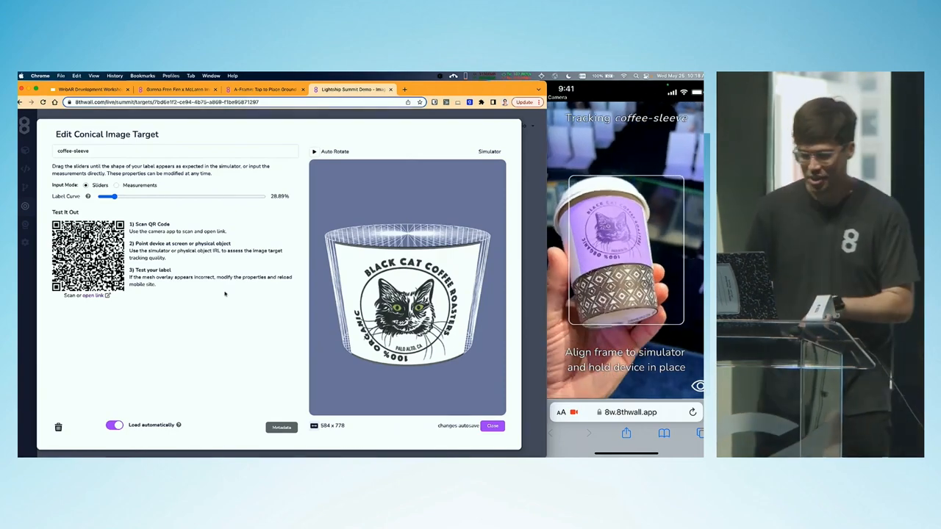
# Step: Set Measurements mode with top circumference 350 and label top arc length 107, then save
pyautogui.click(117, 187)
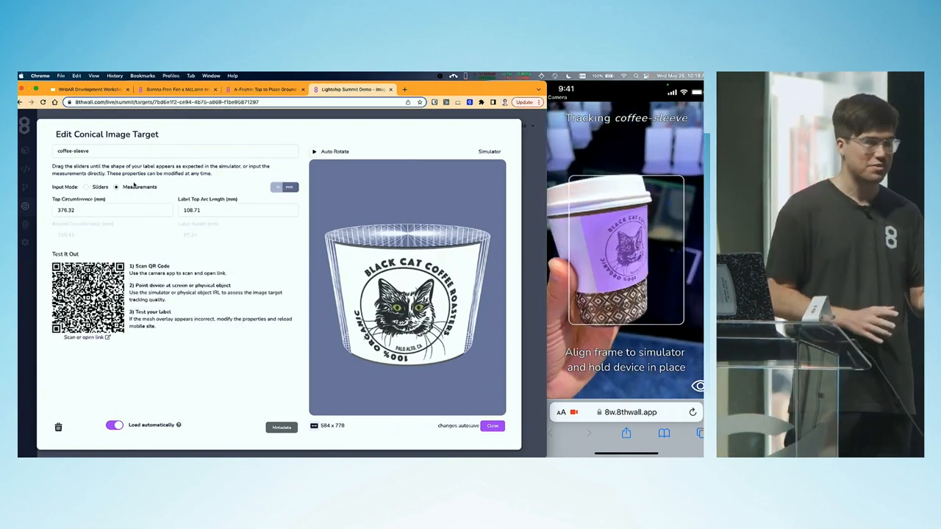
pyautogui.click(112, 209)
pyautogui.write('350')
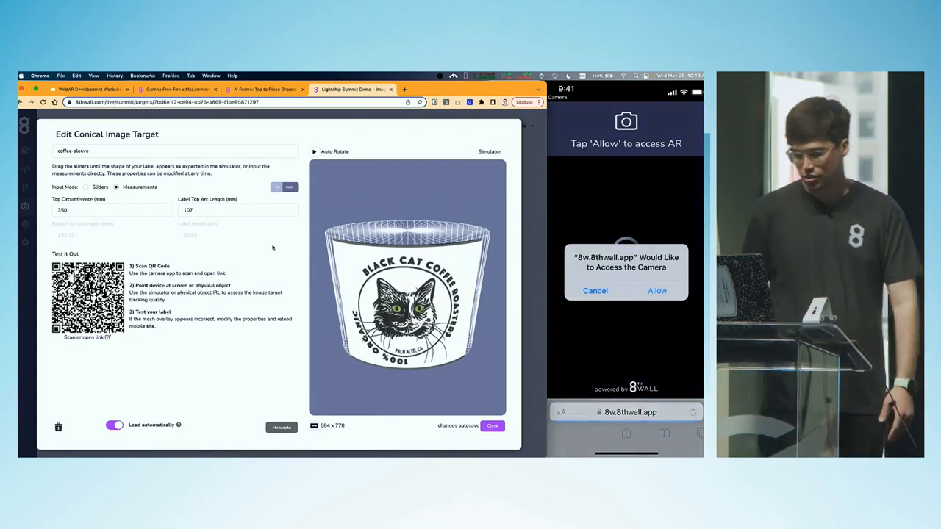
pyautogui.click(656, 291)
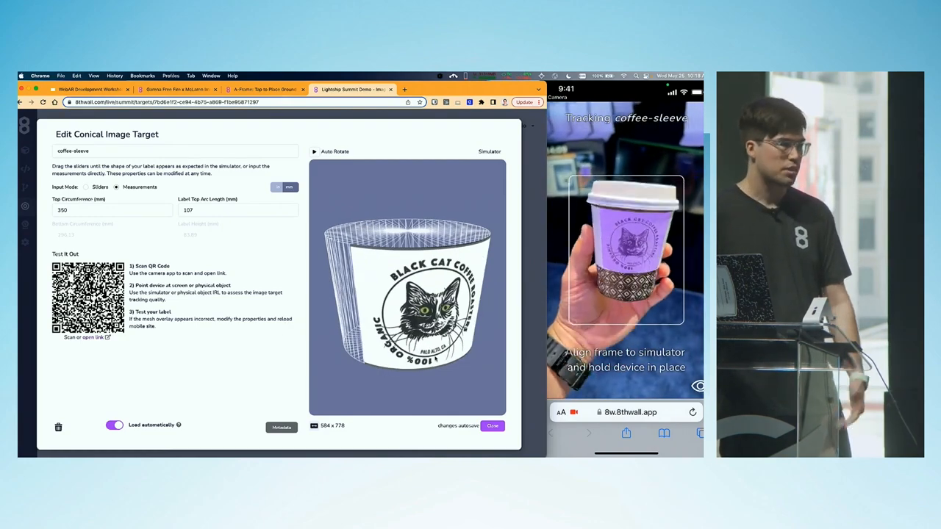
pyautogui.click(492, 426)
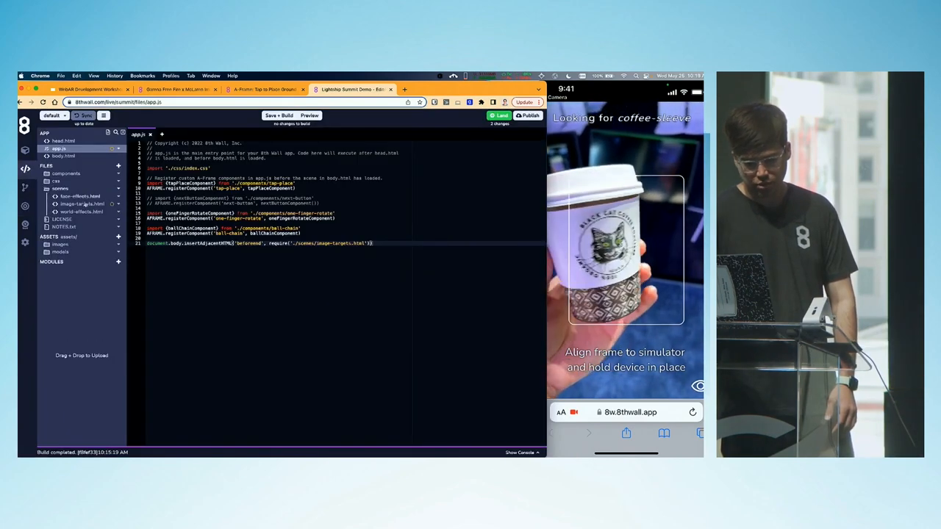
# Step: Open the image-targets.html scene file from the scenes folder
pyautogui.click(79, 202)
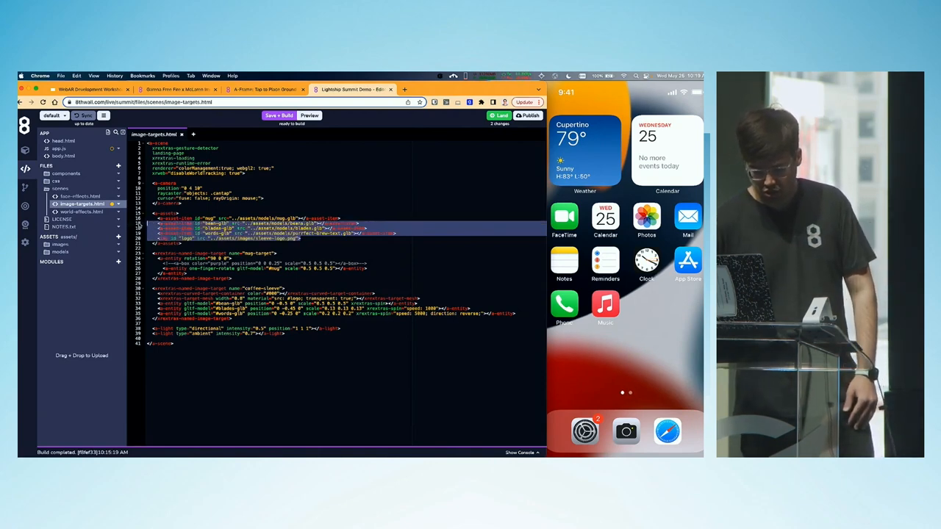
# Step: Save and rebuild the image-targets project for testing on the phone
pyautogui.click(279, 114)
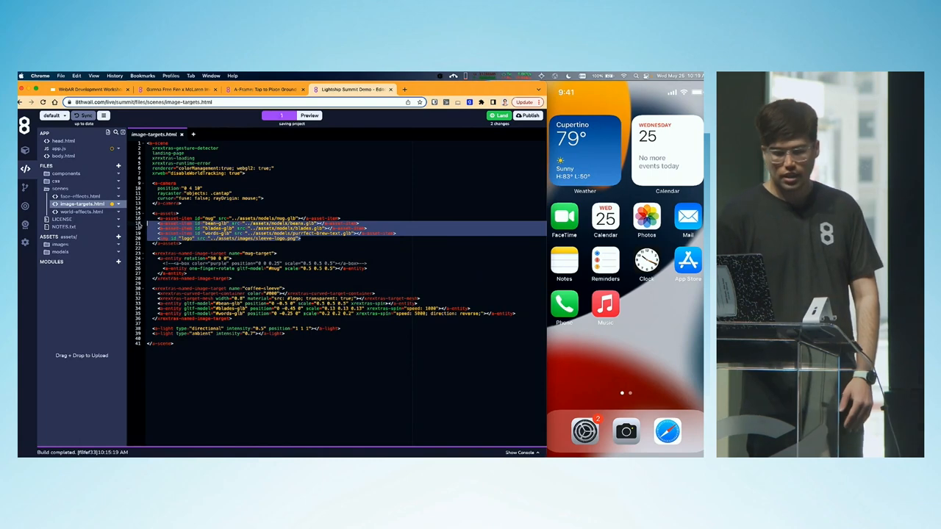
pyautogui.click(279, 114)
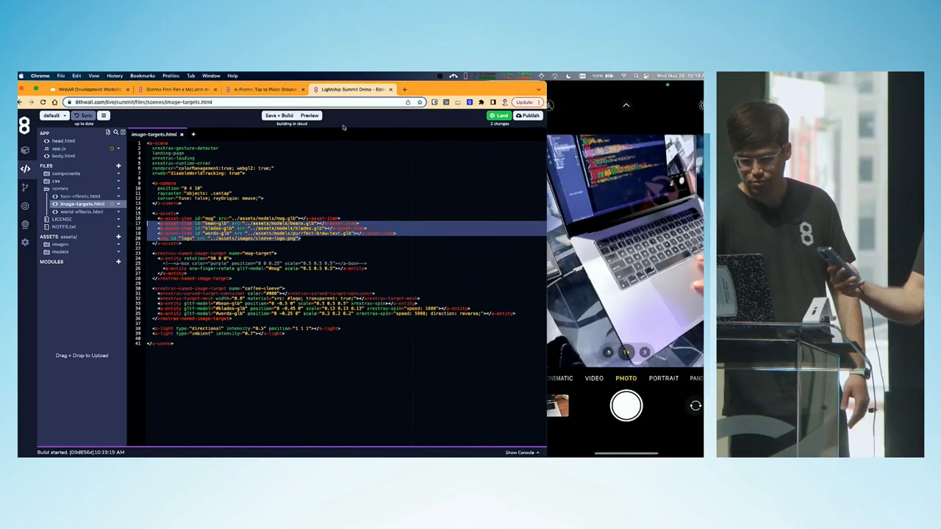
pyautogui.click(309, 115)
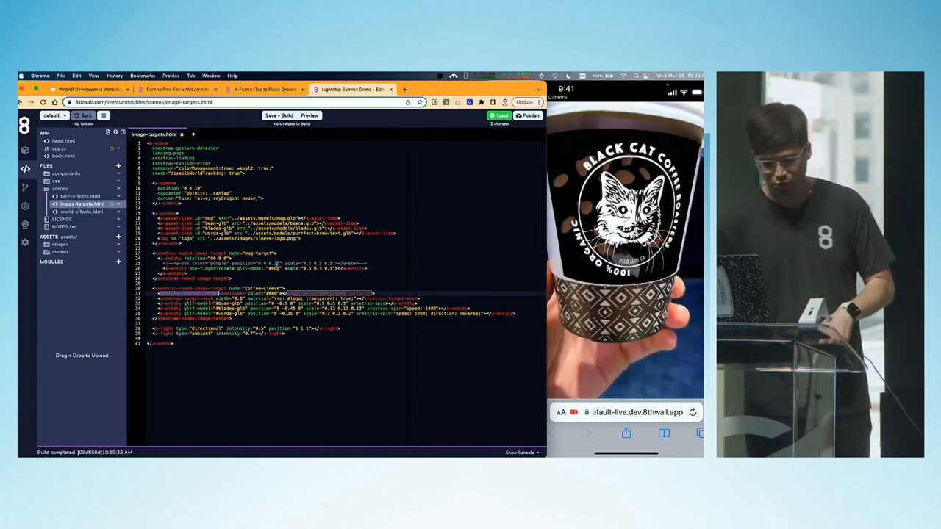
# Step: Change app.js to require './scenes/face-effects.html' and rebuild the project
pyautogui.click(81, 197)
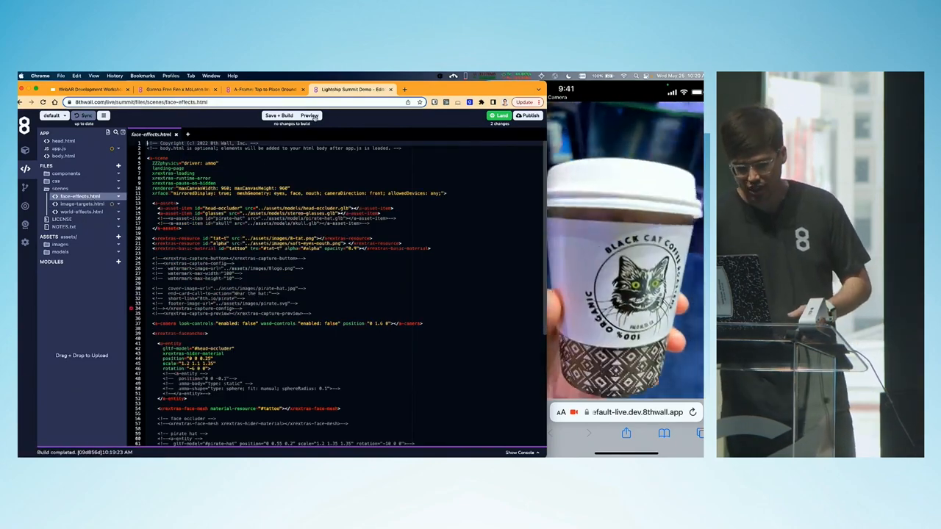
pyautogui.click(309, 115)
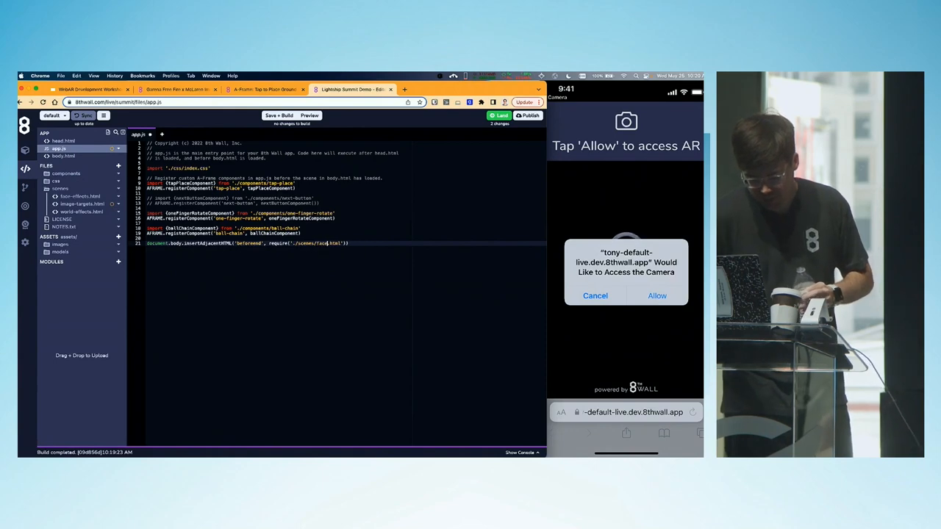
pyautogui.click(655, 296)
pyautogui.write('-effects')
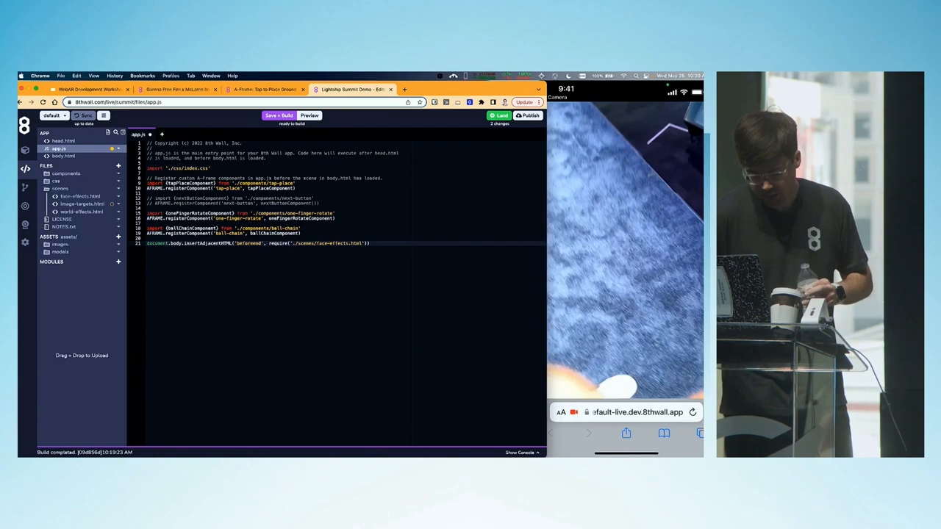
pyautogui.click(280, 114)
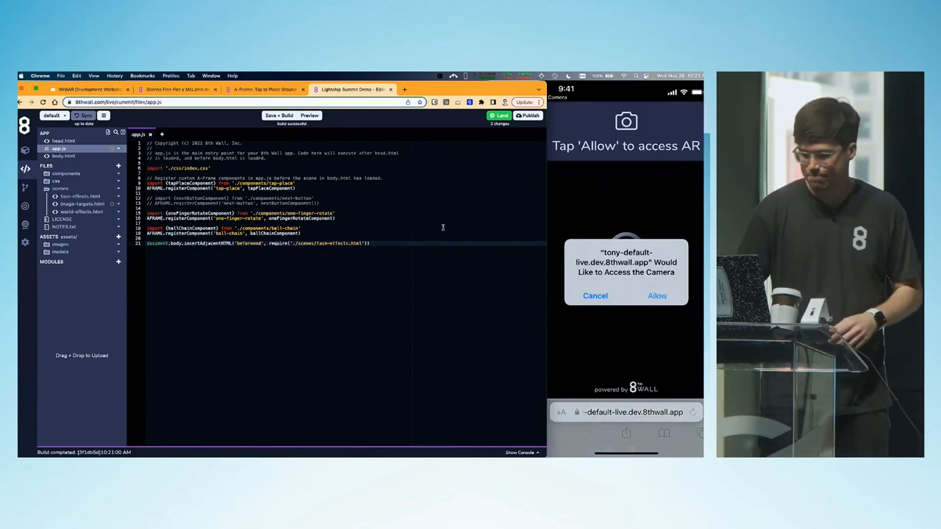
# Step: Open face-effects.html in the editor while the glasses effect runs on the phone
pyautogui.click(656, 296)
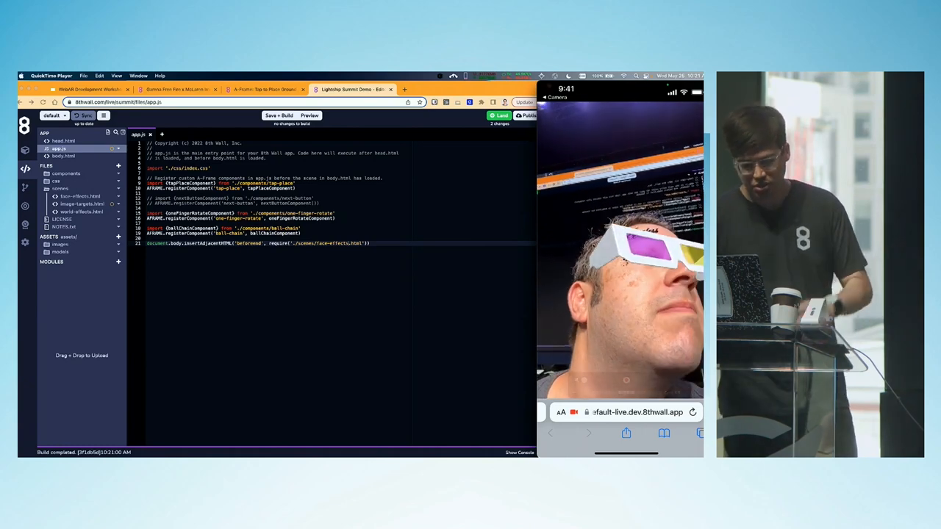
pyautogui.click(80, 196)
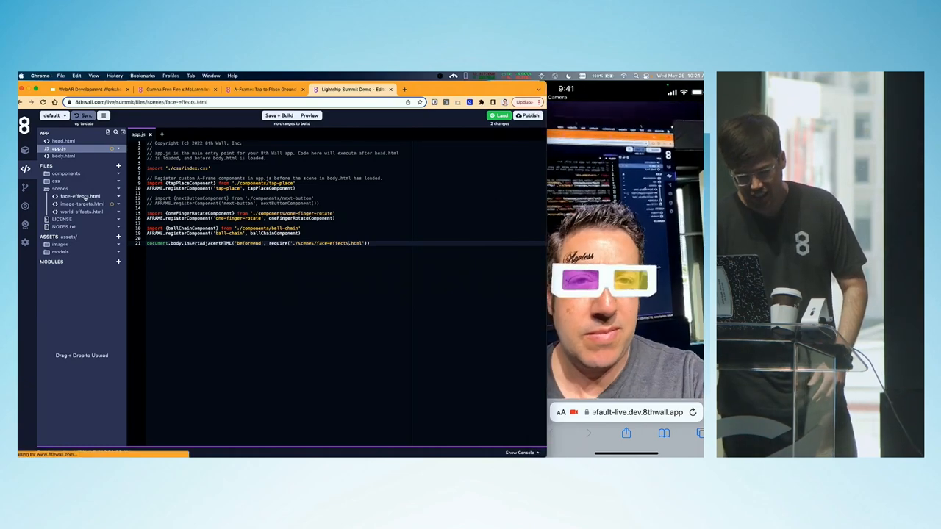
pyautogui.click(79, 197)
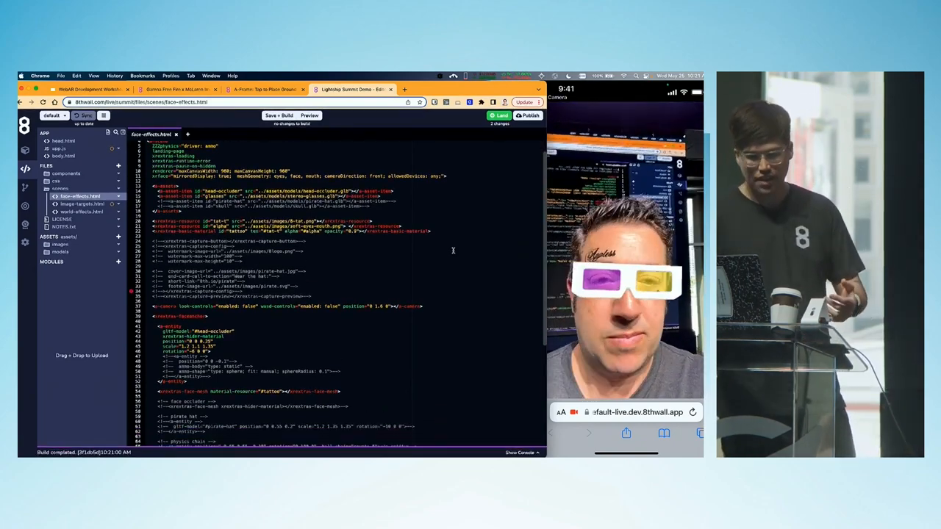
# Step: Preview the head-occluder.glb model and look through the world-effects.html scene
pyautogui.click(60, 252)
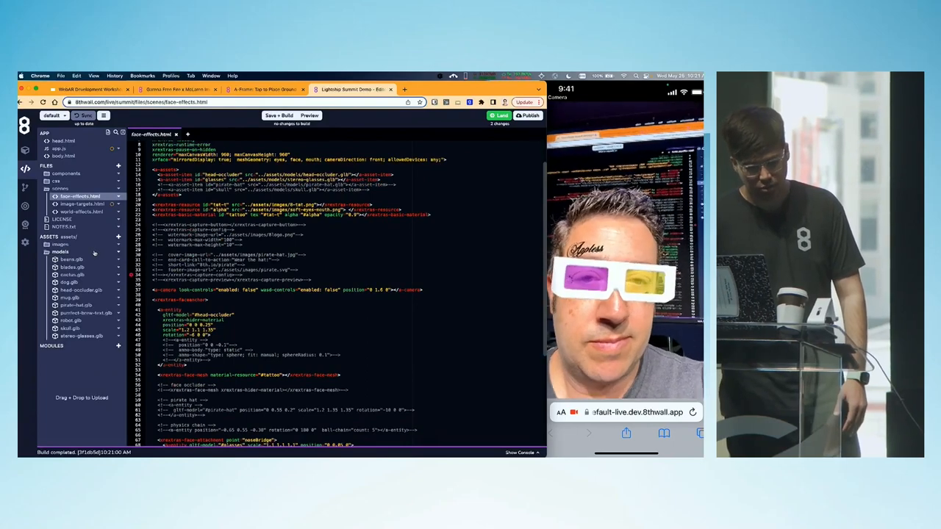
pyautogui.click(81, 290)
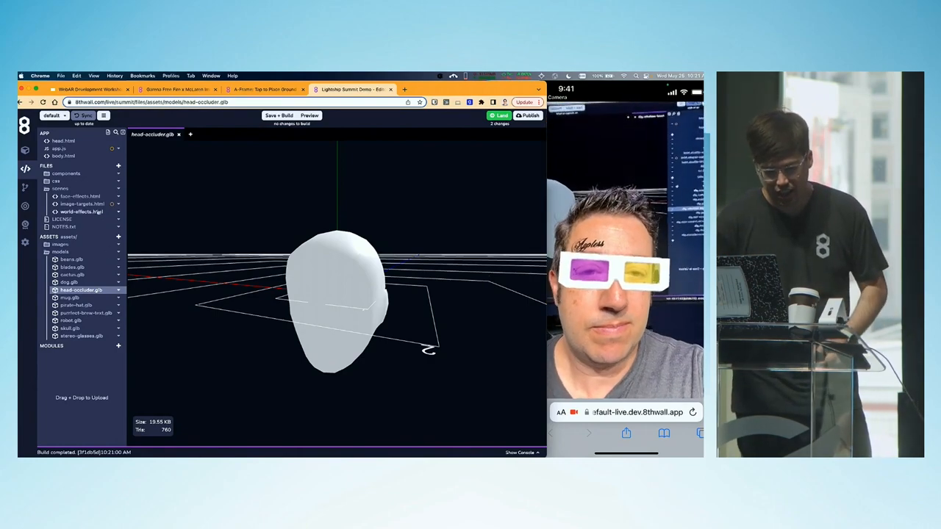
pyautogui.click(82, 203)
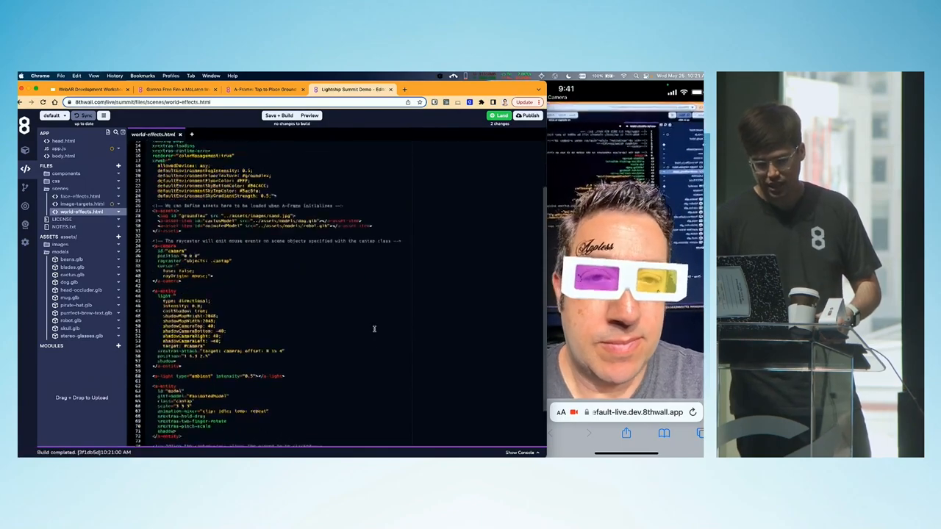
pyautogui.scroll(-3)
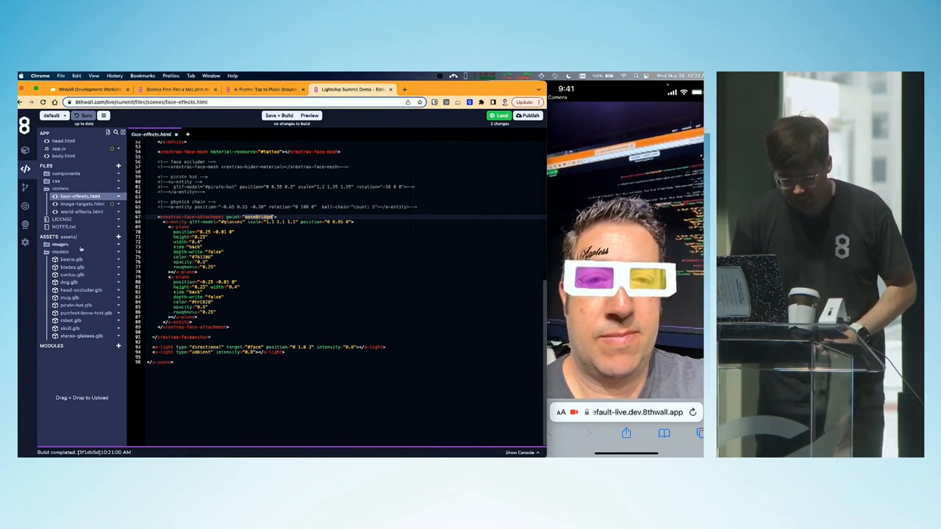
# Step: Expand the images asset folder to list its image files
pyautogui.click(60, 244)
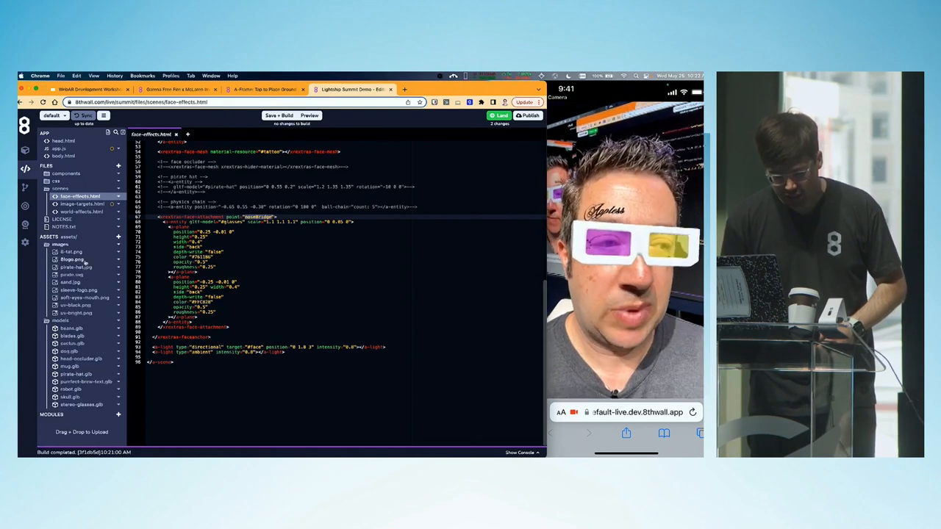
pyautogui.click(77, 312)
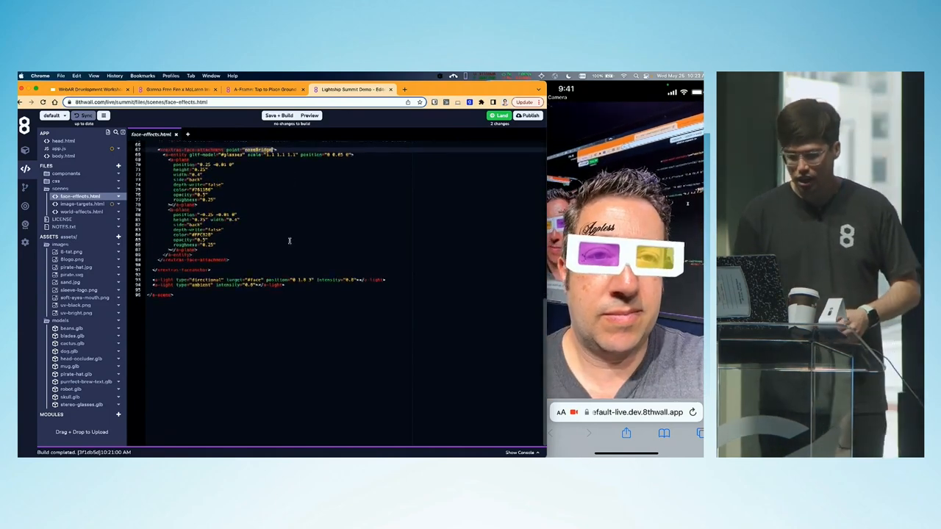
# Step: Scroll through face-effects.html reviewing the glasses entity lines before rebuilding
pyautogui.scroll(3)
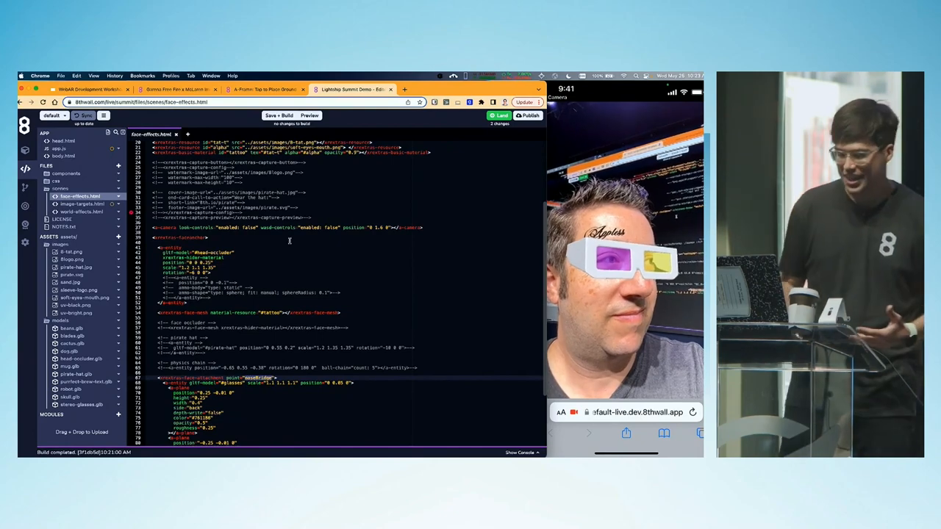
pyautogui.scroll(-3)
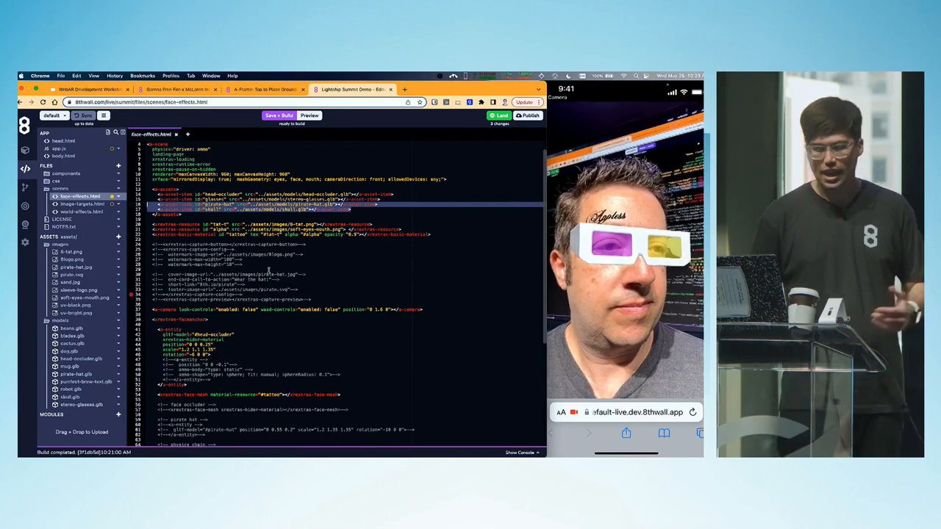
pyautogui.scroll(-3)
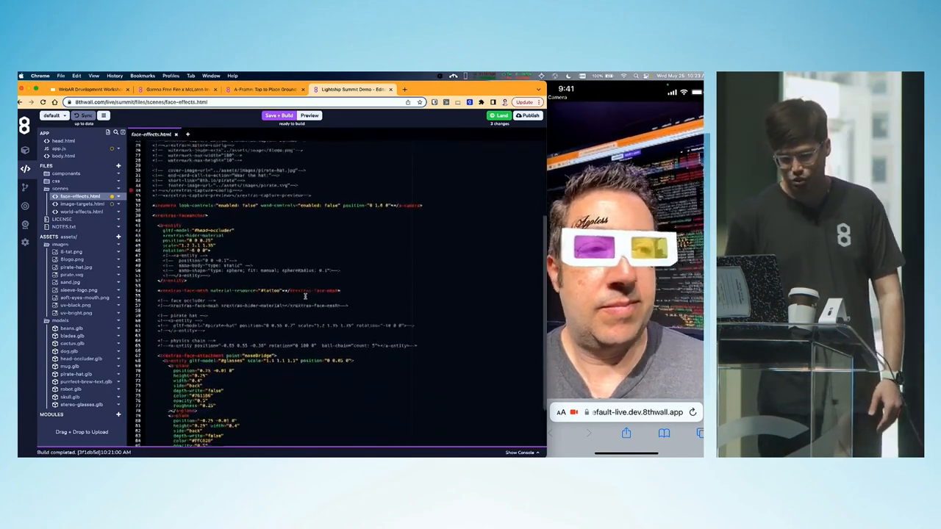
pyautogui.scroll(3)
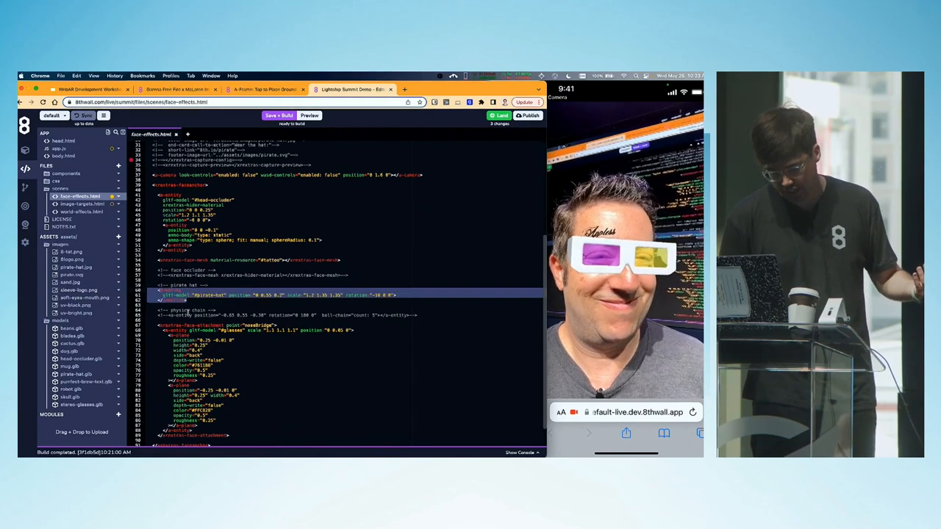
pyautogui.scroll(-3)
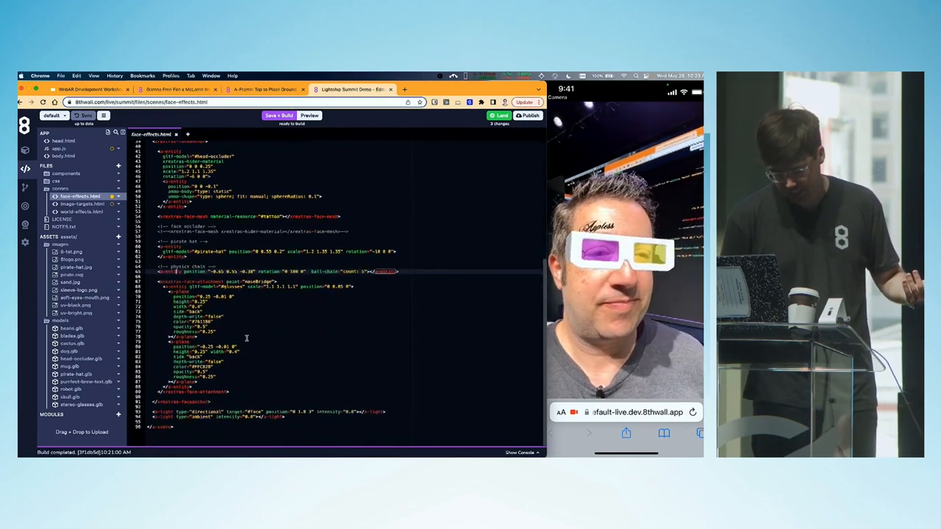
pyautogui.scroll(3)
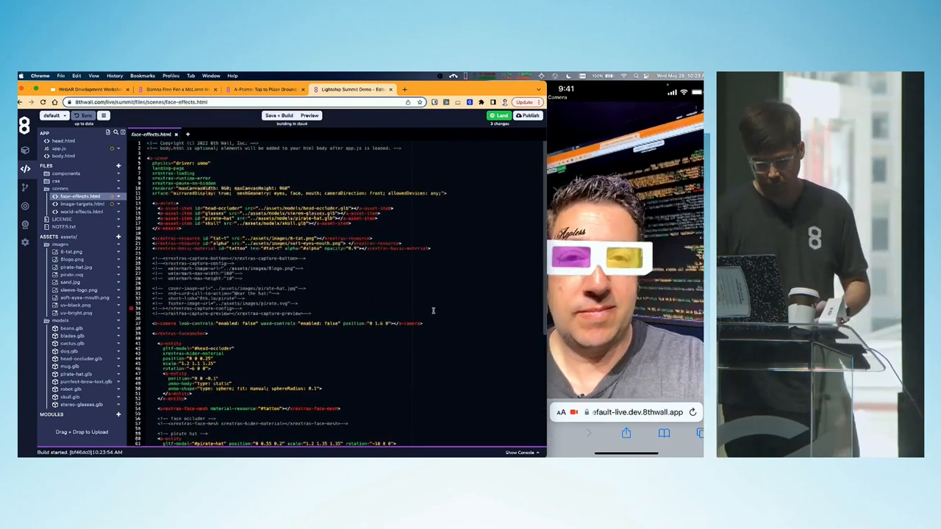
# Step: Scroll the file tree to reach components/ball-chain.js and view the dangling ball chain
pyautogui.scroll(-3)
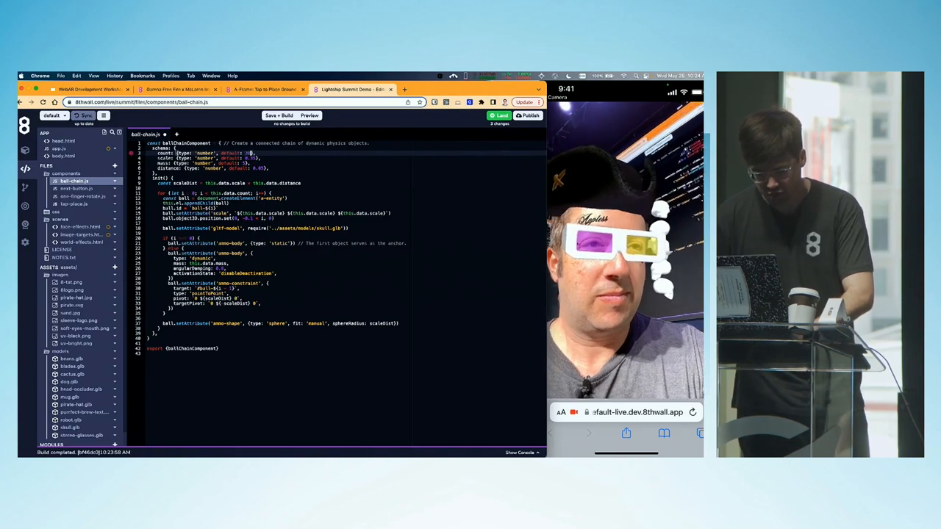
# Step: Save + Build the project so the pirate hat appears, then return to face-effects.html
pyautogui.click(279, 115)
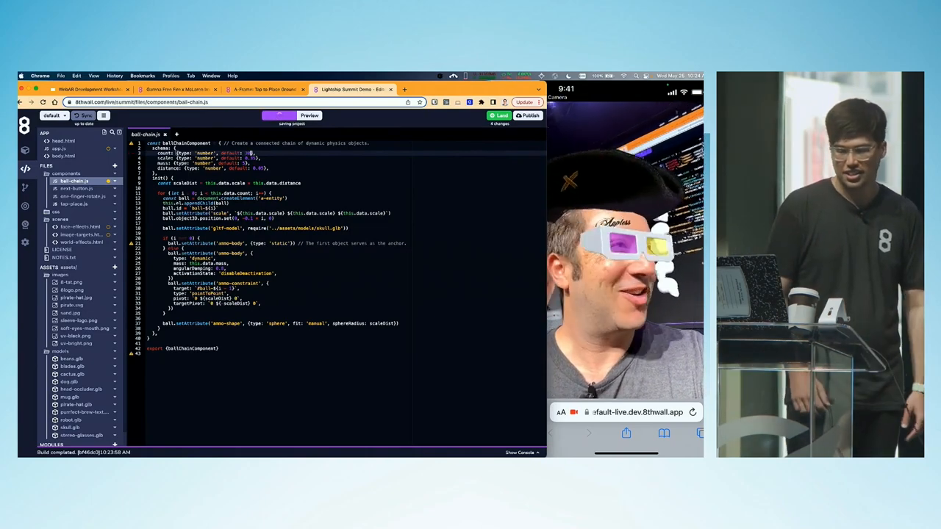
pyautogui.click(279, 115)
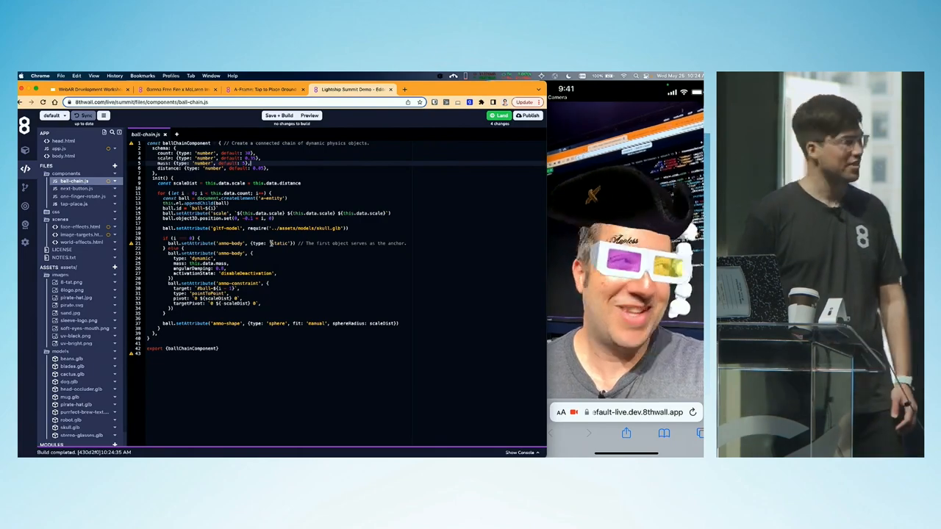
pyautogui.click(76, 226)
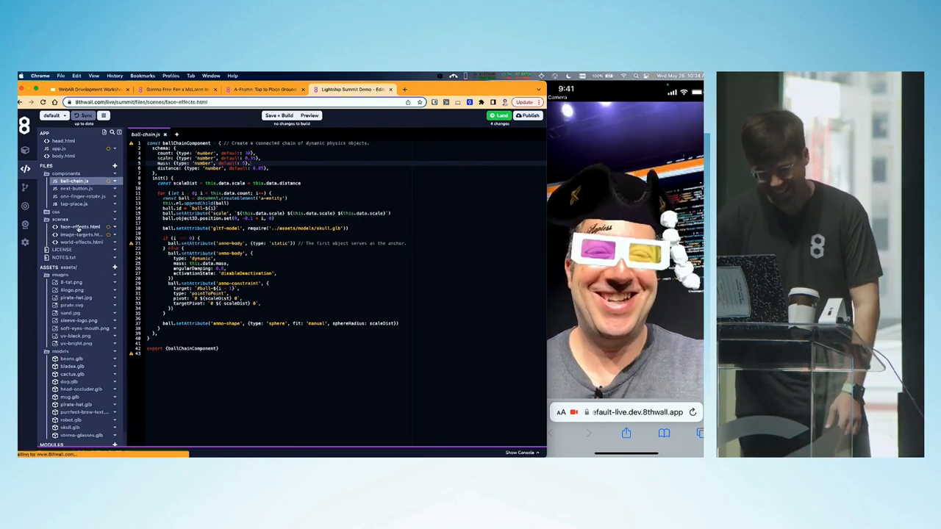
pyautogui.click(80, 227)
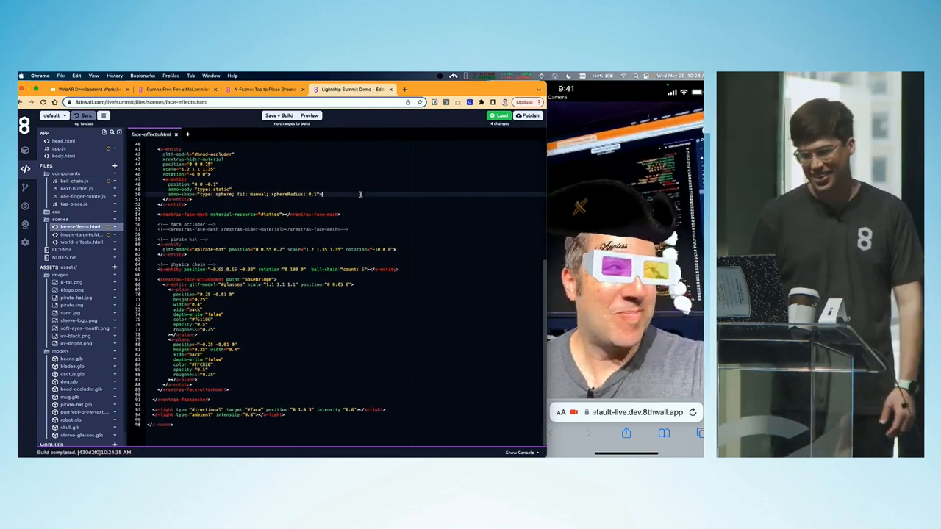
# Step: Scroll up through face-effects.html before recording the pirate-hat clip with Media Recorder
pyautogui.scroll(3)
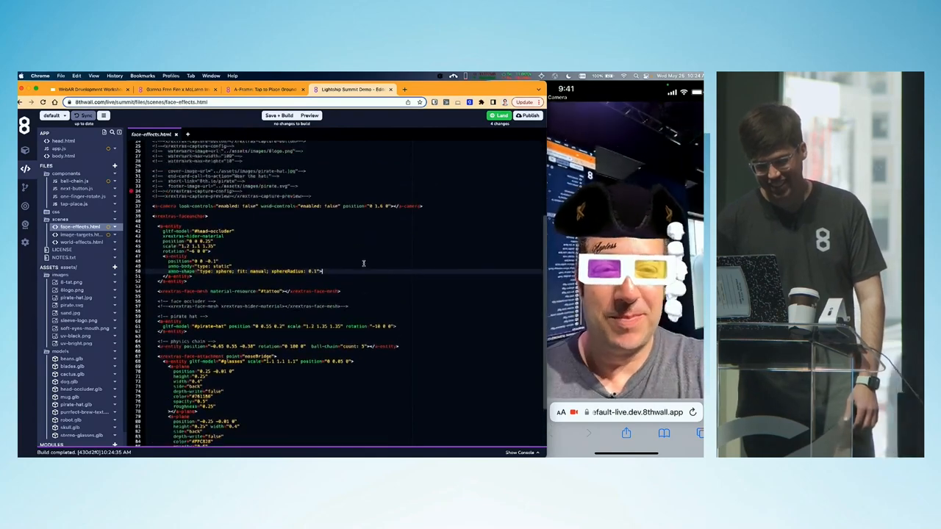
pyautogui.scroll(3)
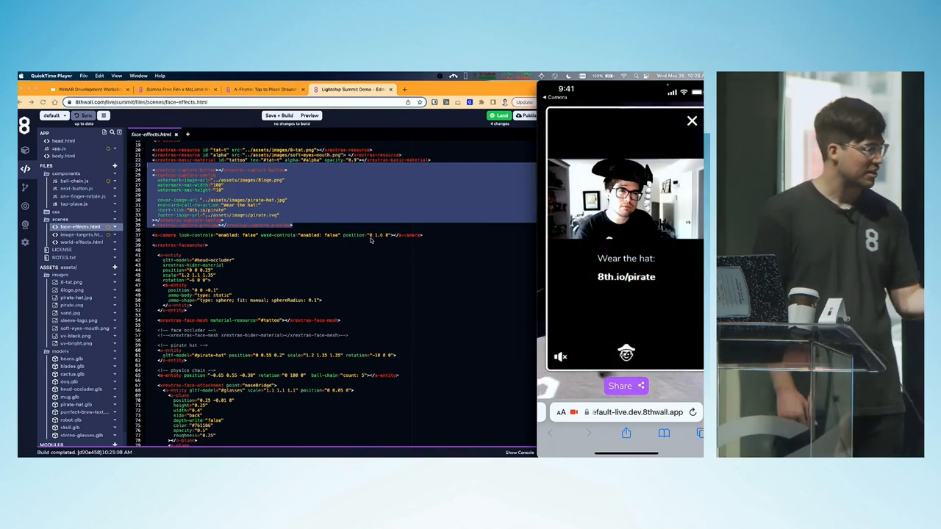
# Step: Close the recording preview so the pirate-hat effect runs again with app.js and the console shown
pyautogui.click(621, 385)
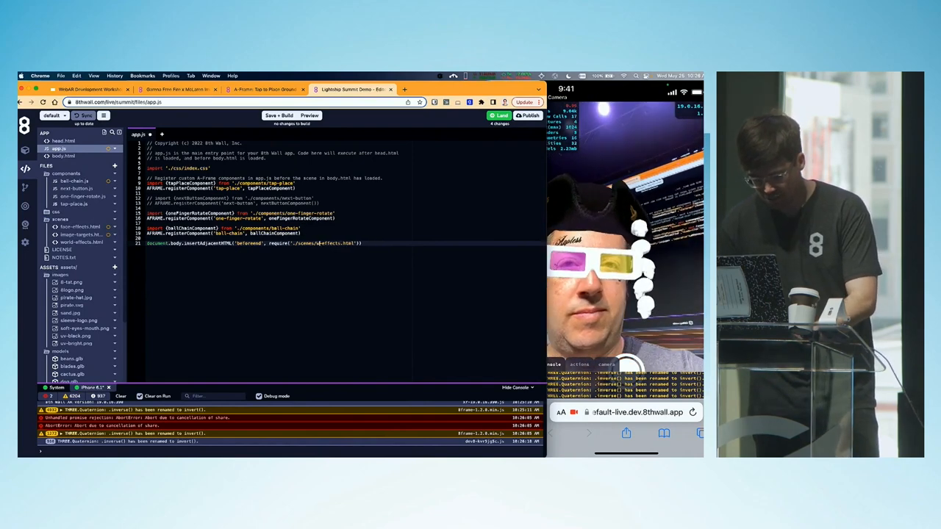
# Step: Save + Build the project to run the dog-model world scene with debug stats overlaid
pyautogui.click(280, 115)
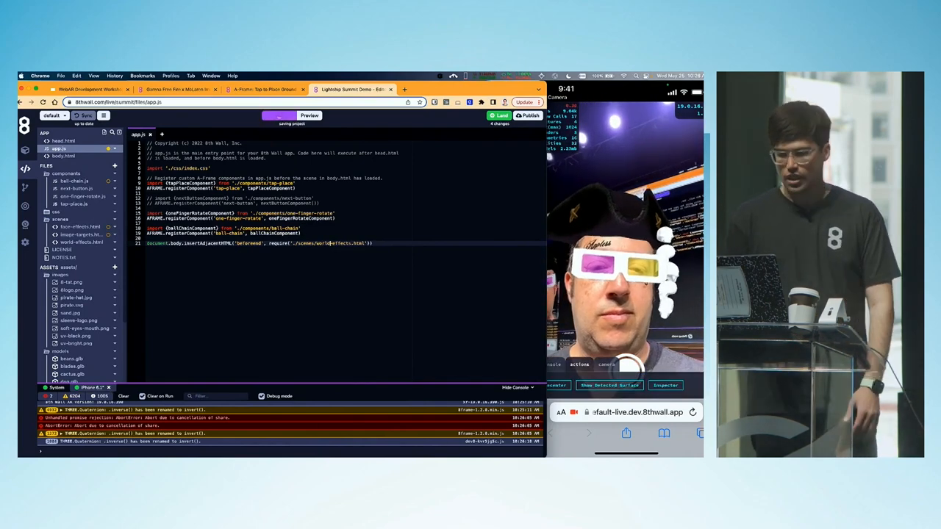
pyautogui.click(279, 115)
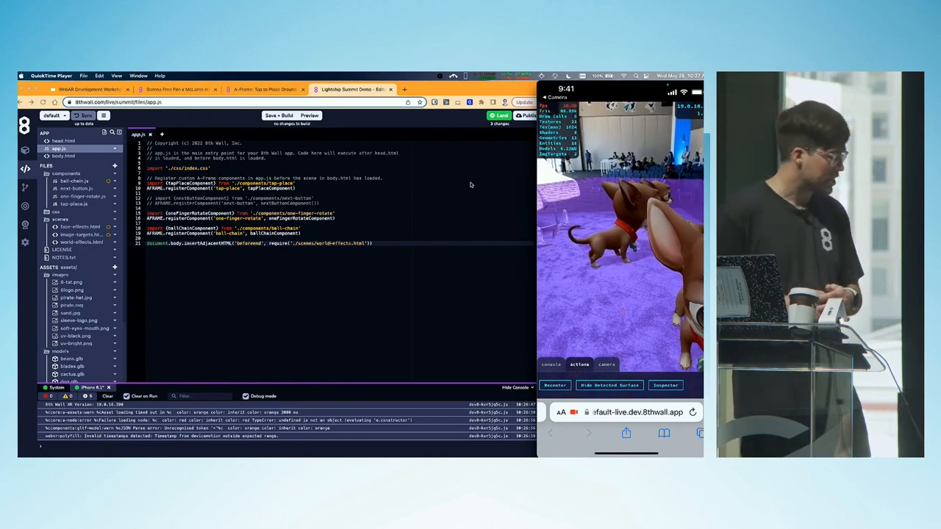
pyautogui.click(606, 365)
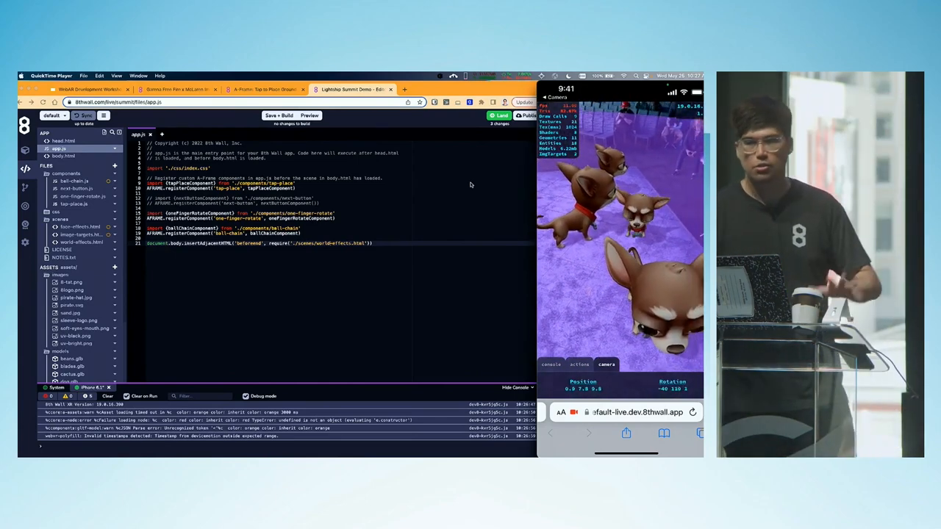
pyautogui.click(579, 364)
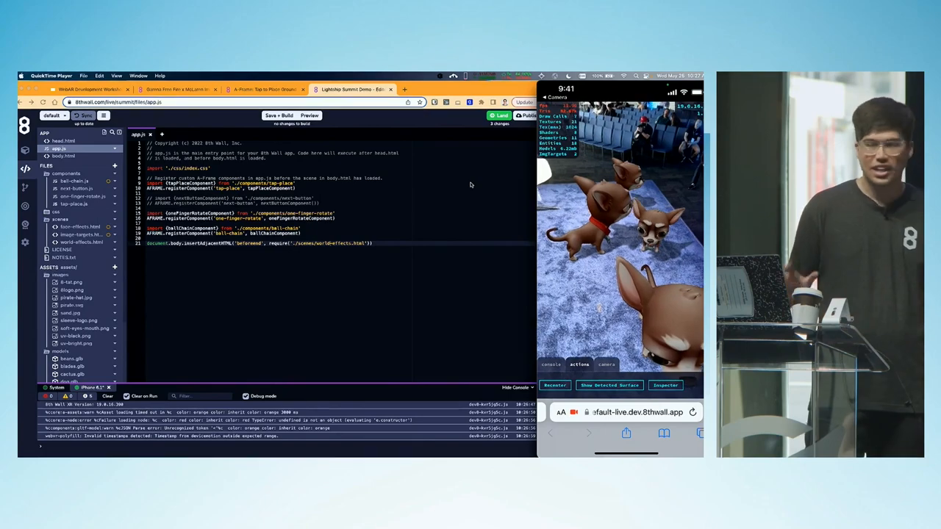